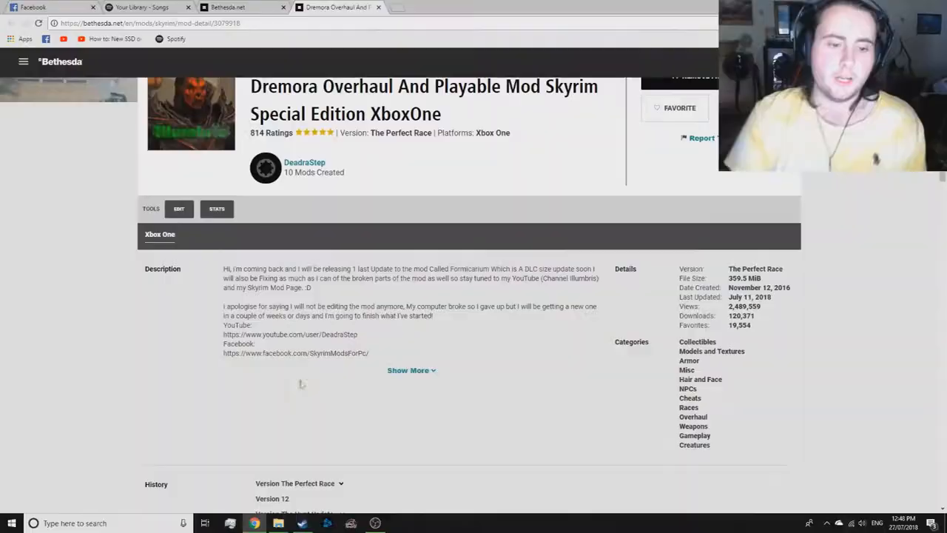
- Scroll to the comments and highlight 'Vampire Race' in the incompatibility report
scroll(down, 3)
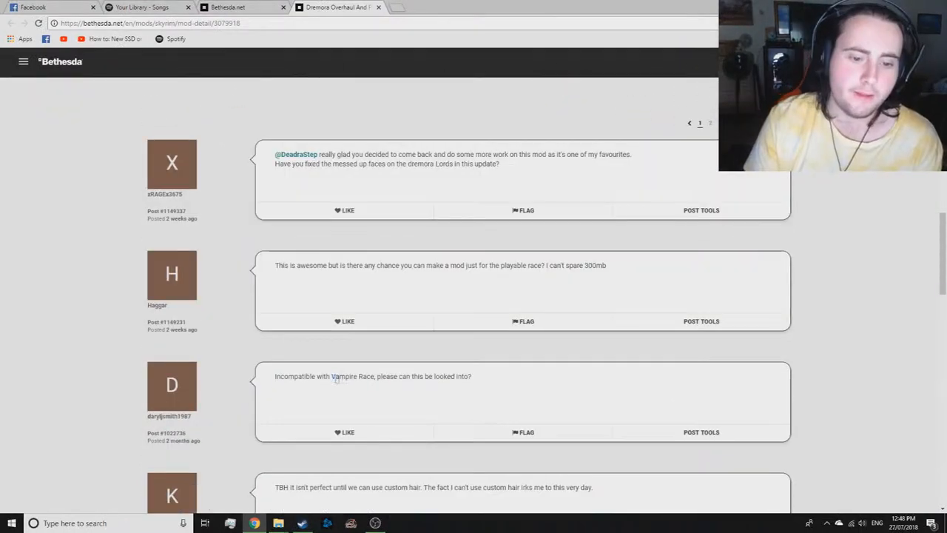
double_click(353, 375)
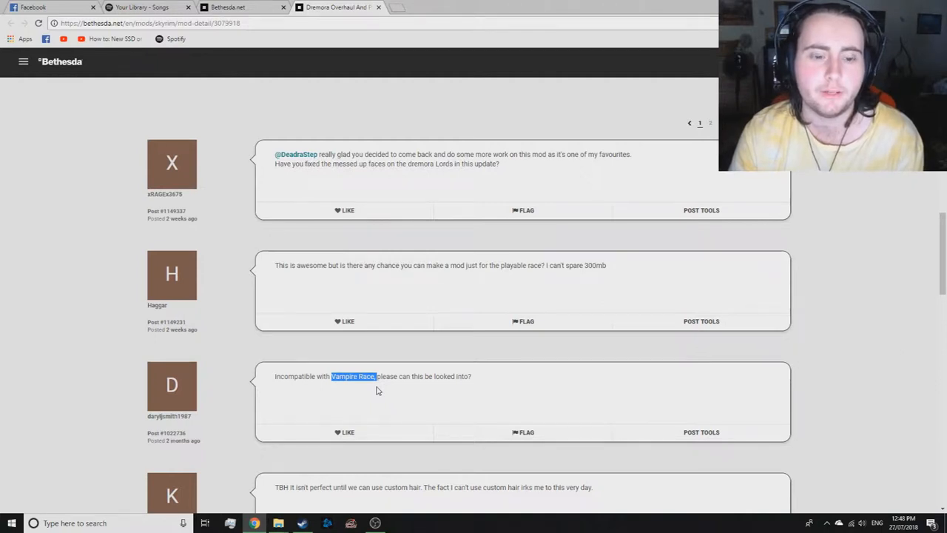
mouse_move(354, 242)
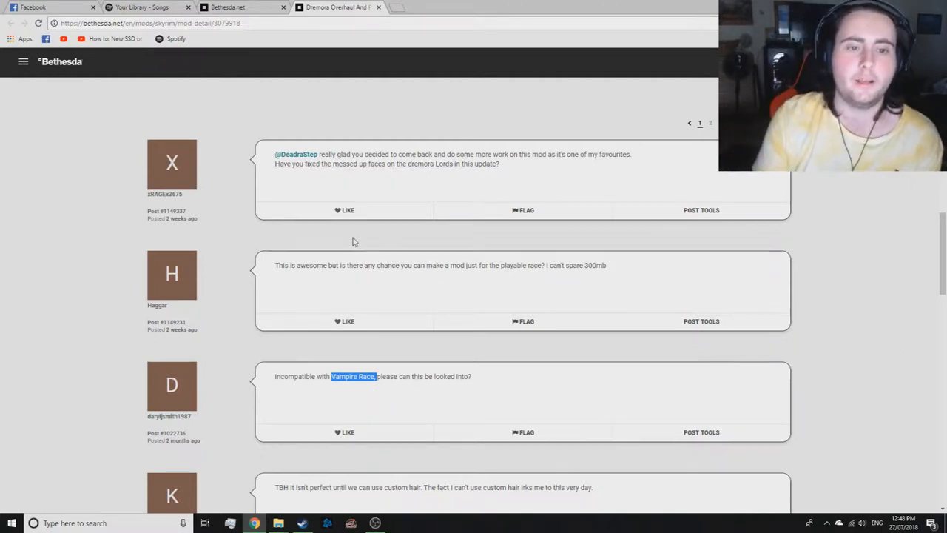
scroll(up, 3)
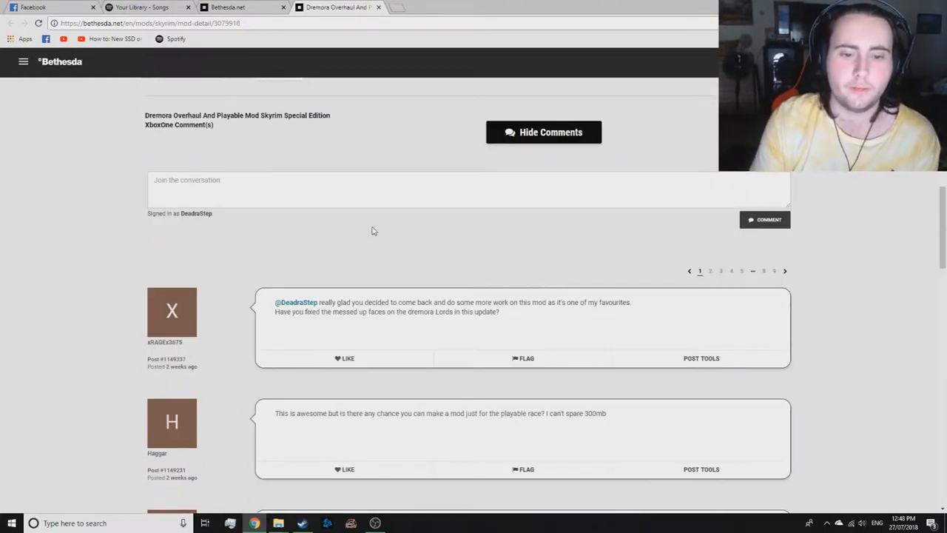
scroll(down, 3)
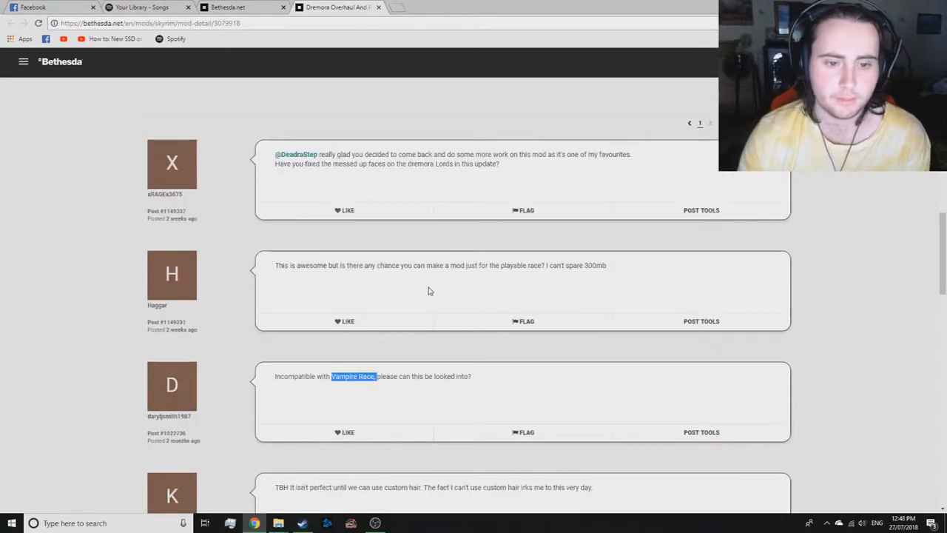
mouse_move(516, 289)
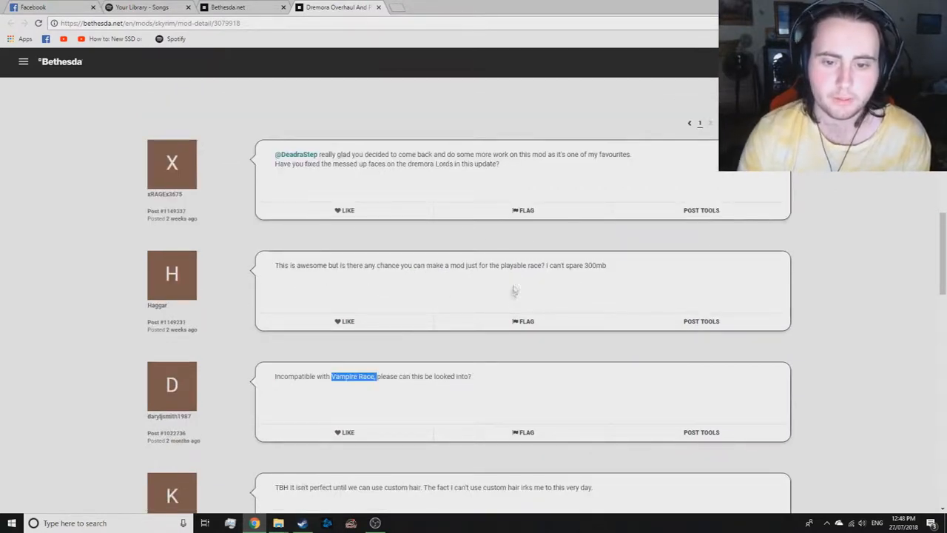
mouse_move(520, 277)
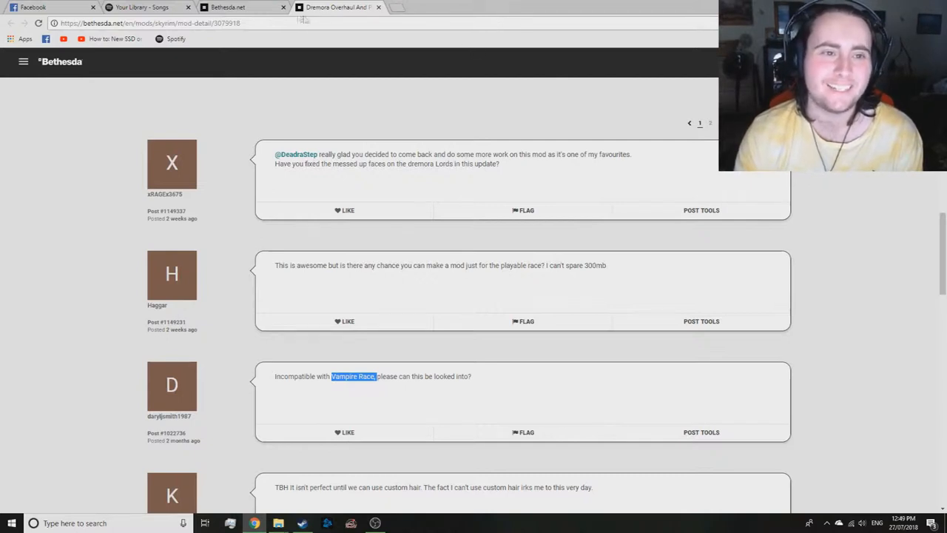
mouse_move(301, 53)
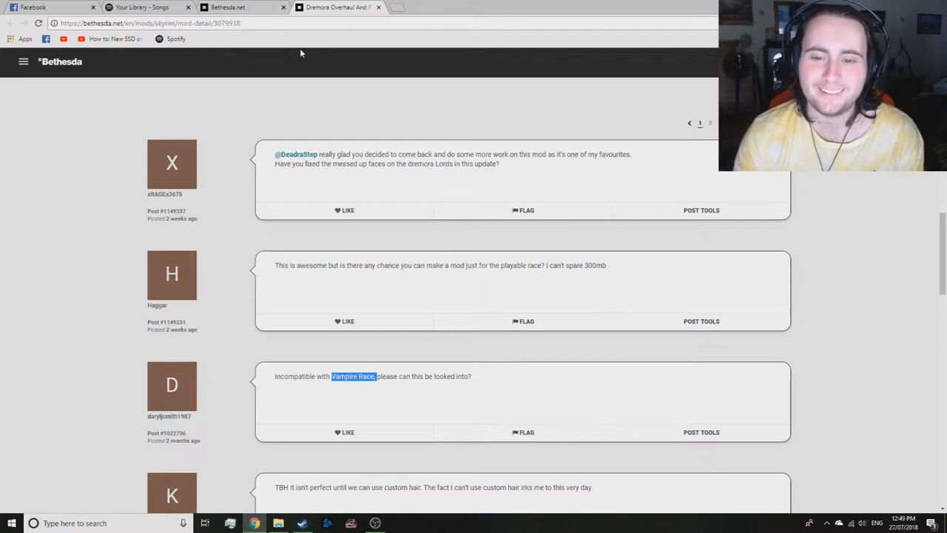
mouse_move(540, 231)
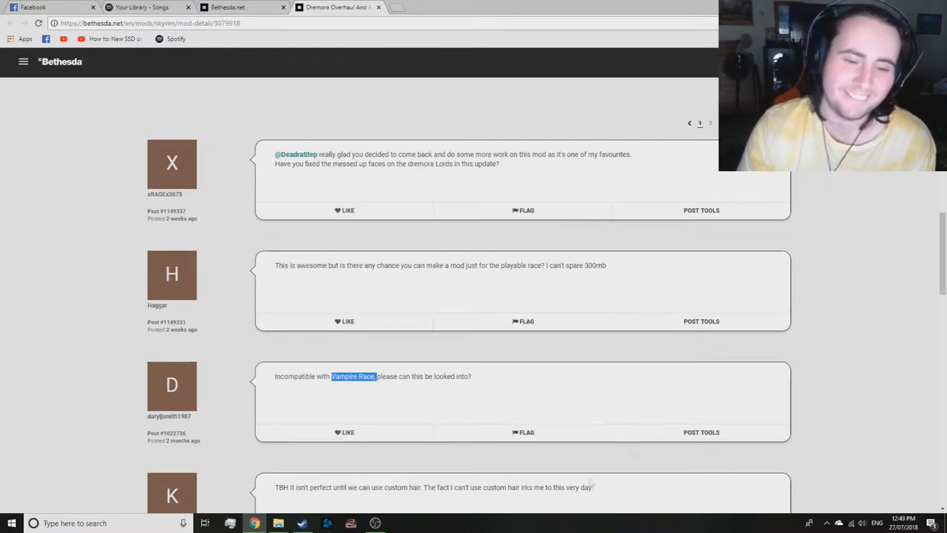
- Scroll down to comments about custom hair, skin textures and the evil mastermind armour
scroll(down, 3)
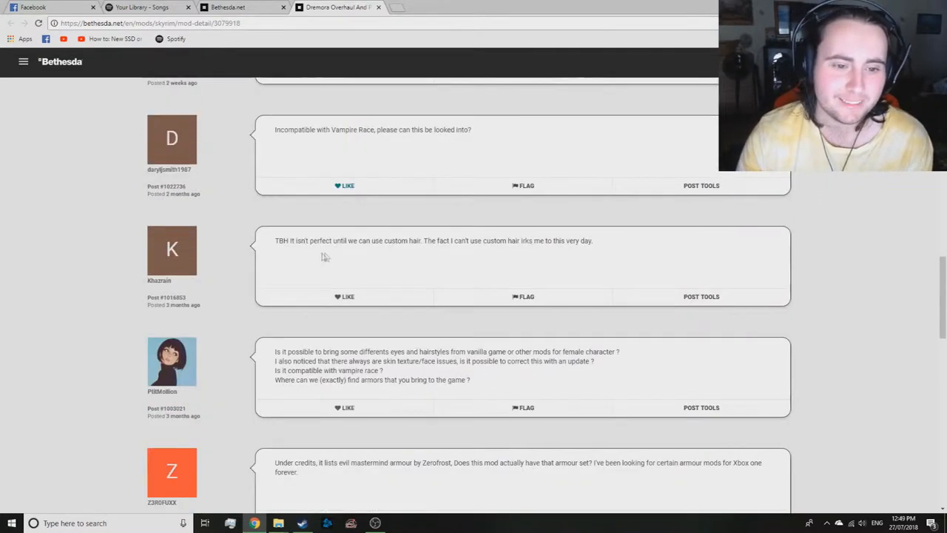
mouse_move(390, 254)
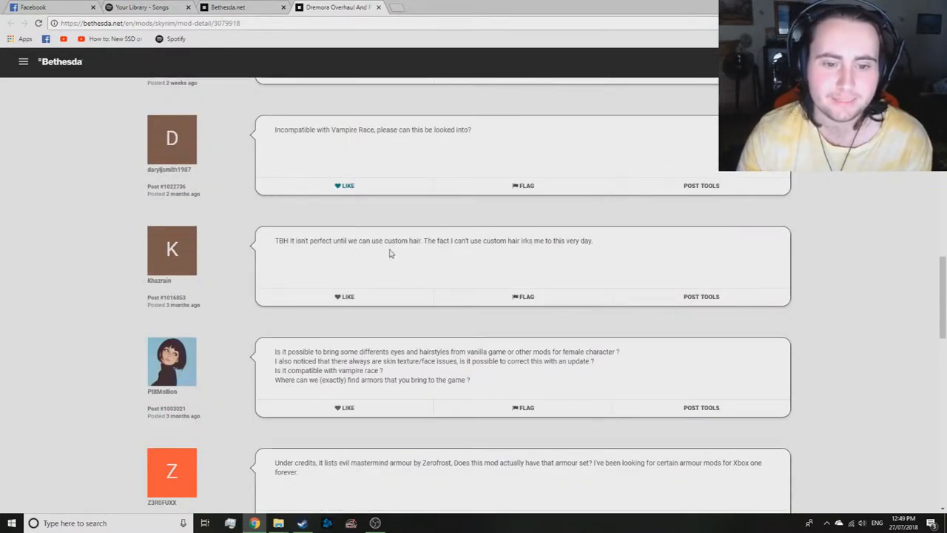
mouse_move(385, 256)
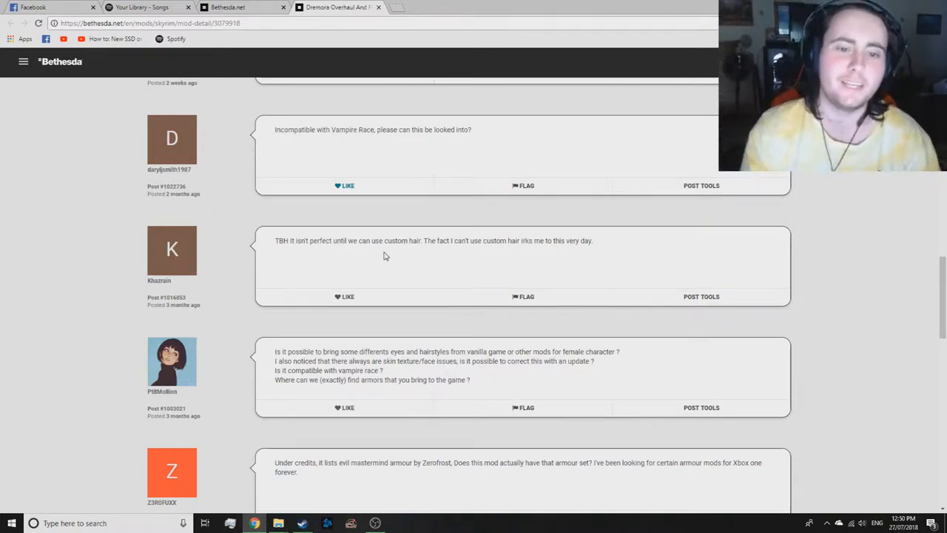
mouse_move(302, 342)
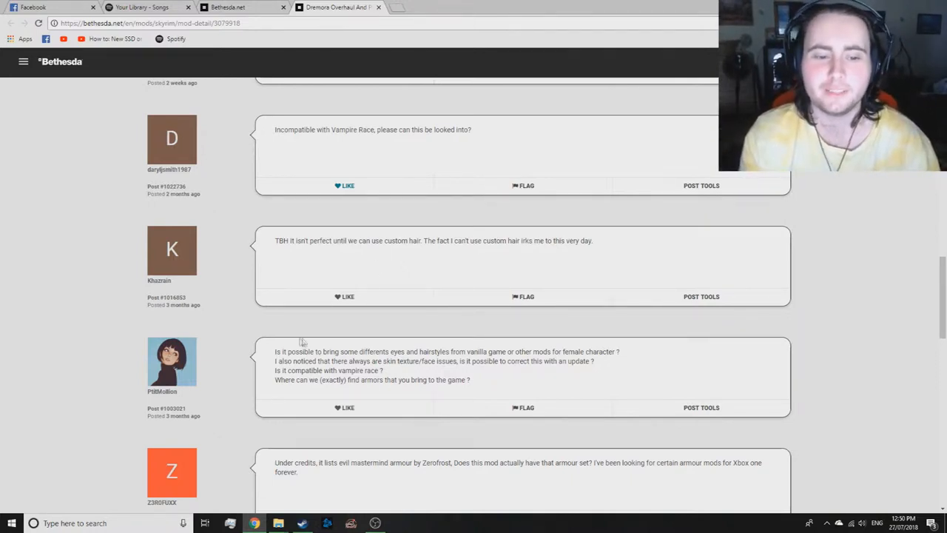
scroll(down, 3)
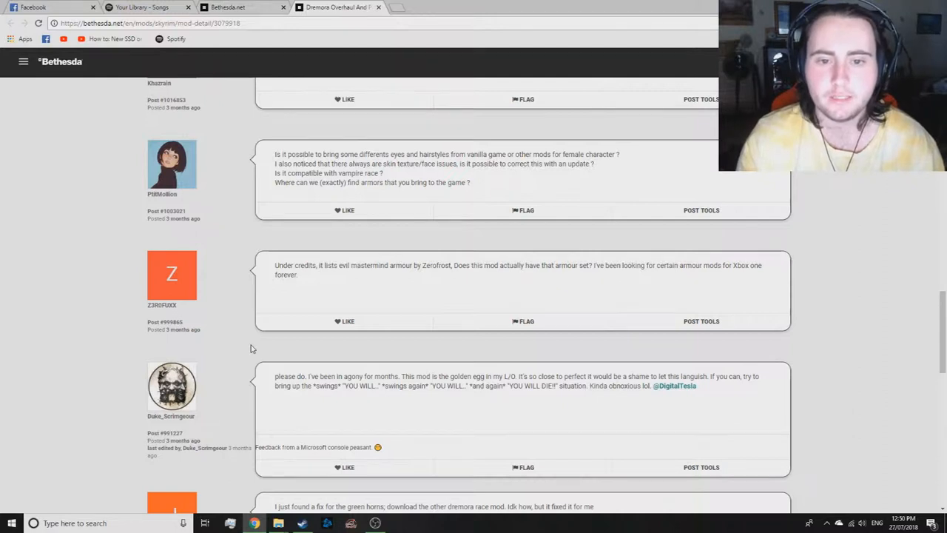
mouse_move(288, 237)
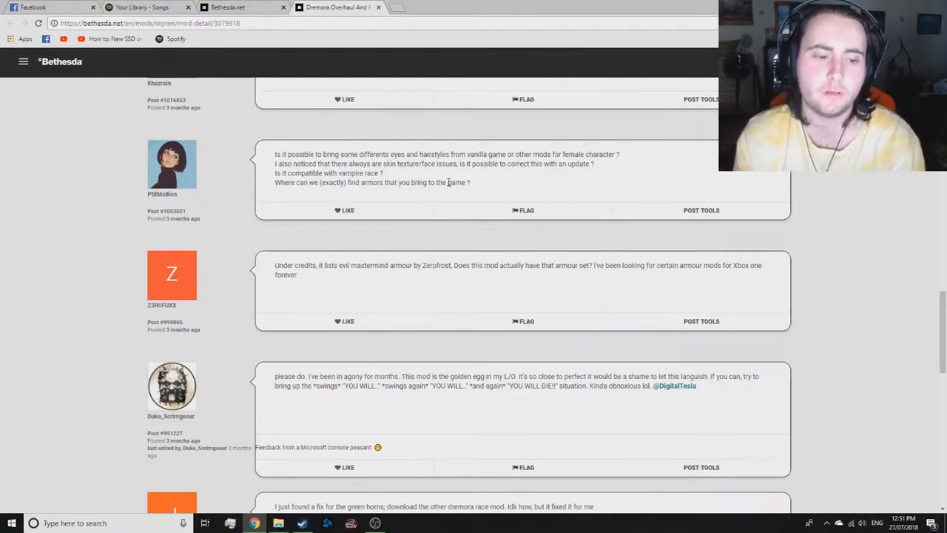
- Scroll past the green-horns fix and short first-person height comments
scroll(down, 3)
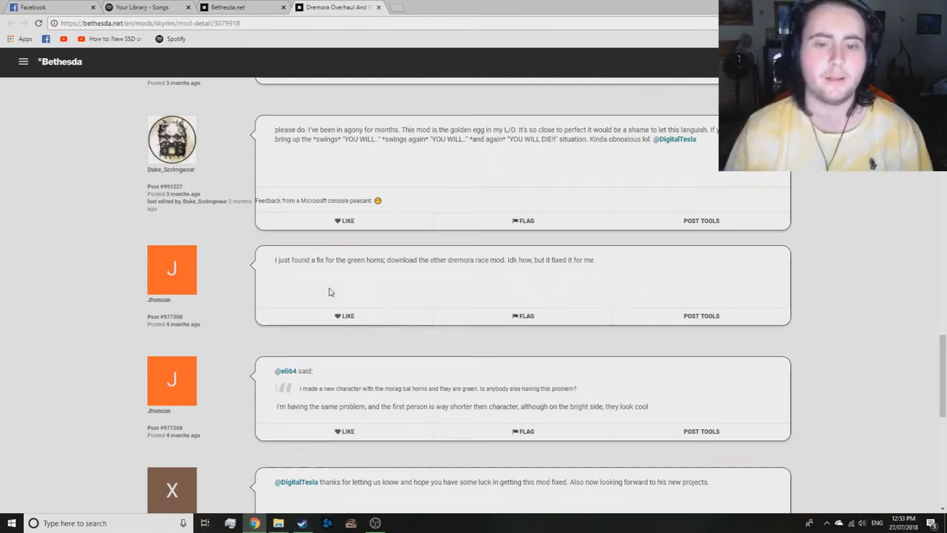
mouse_move(381, 236)
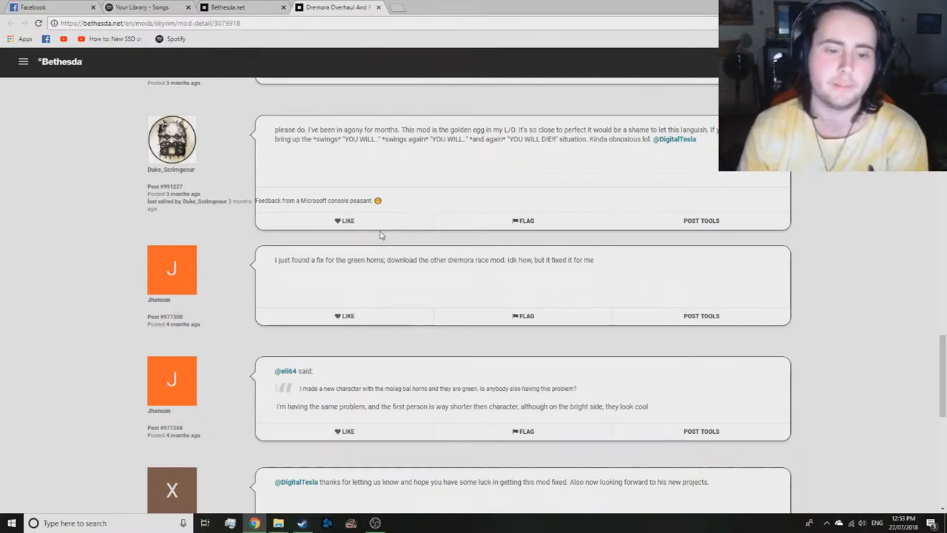
mouse_move(409, 287)
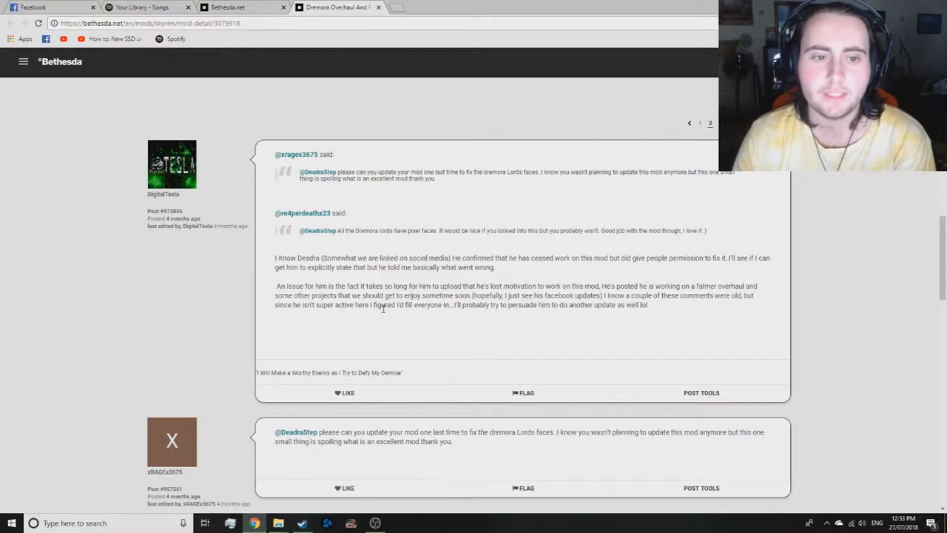
- Scroll down to the comments on broken vampirism, facegen and dremora liches
scroll(down, 3)
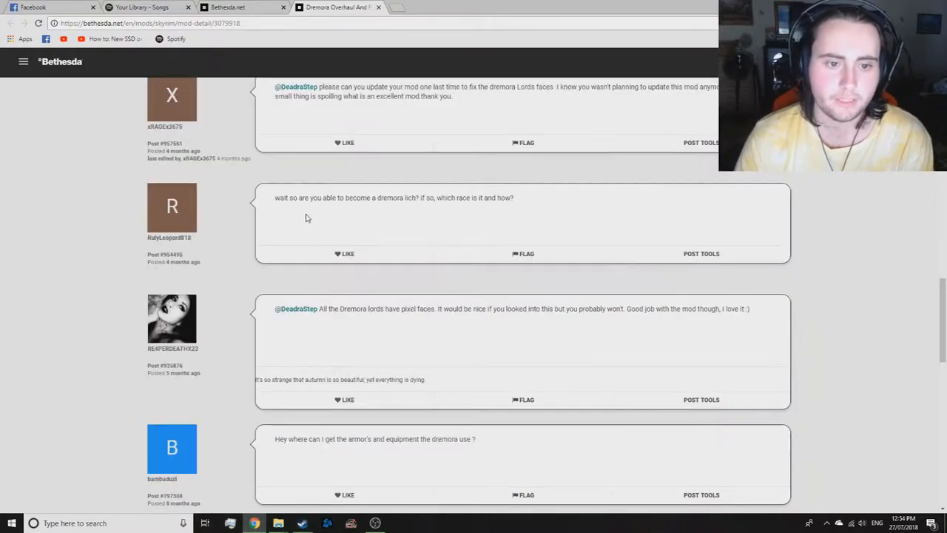
mouse_move(418, 209)
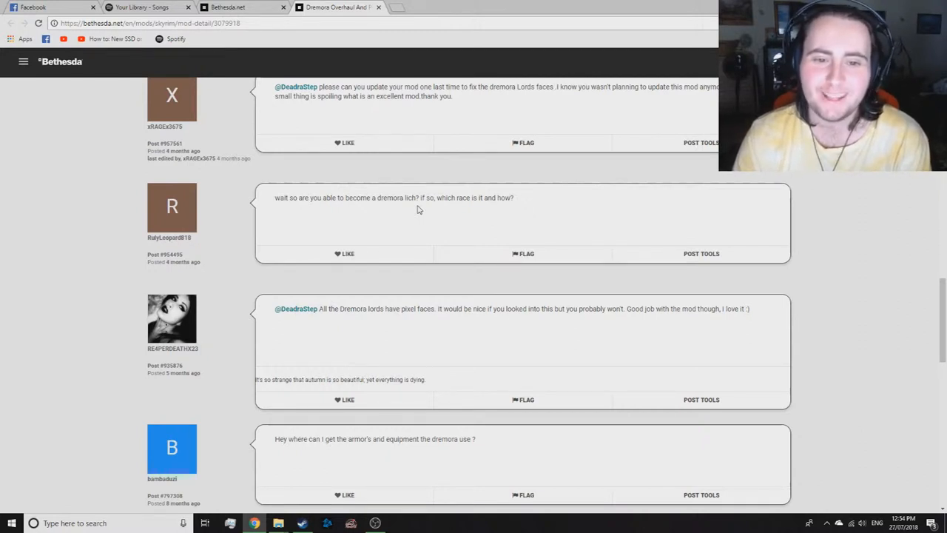
scroll(down, 3)
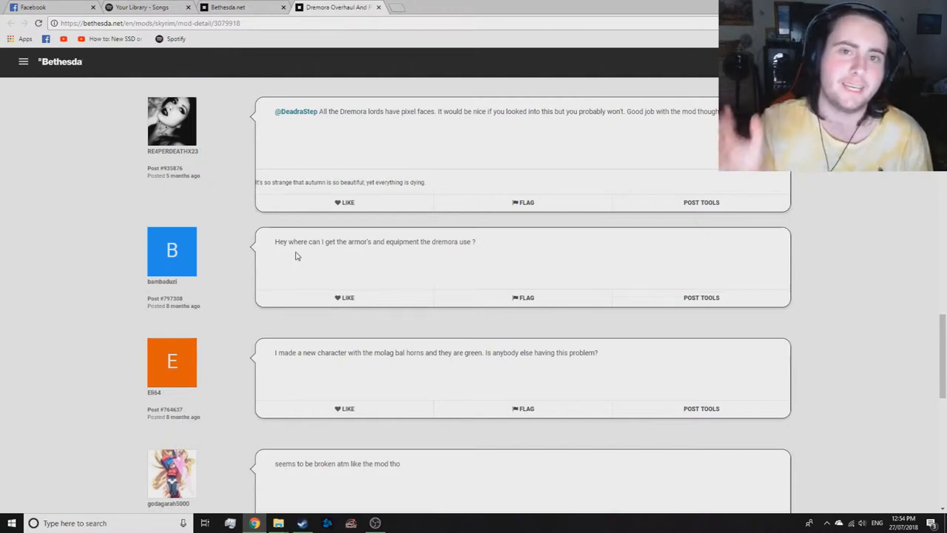
mouse_move(302, 242)
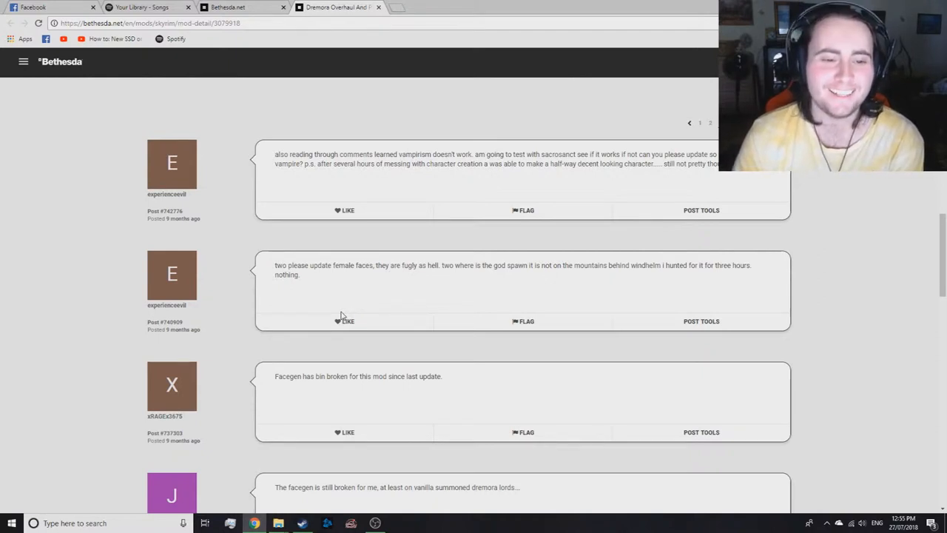
mouse_move(338, 309)
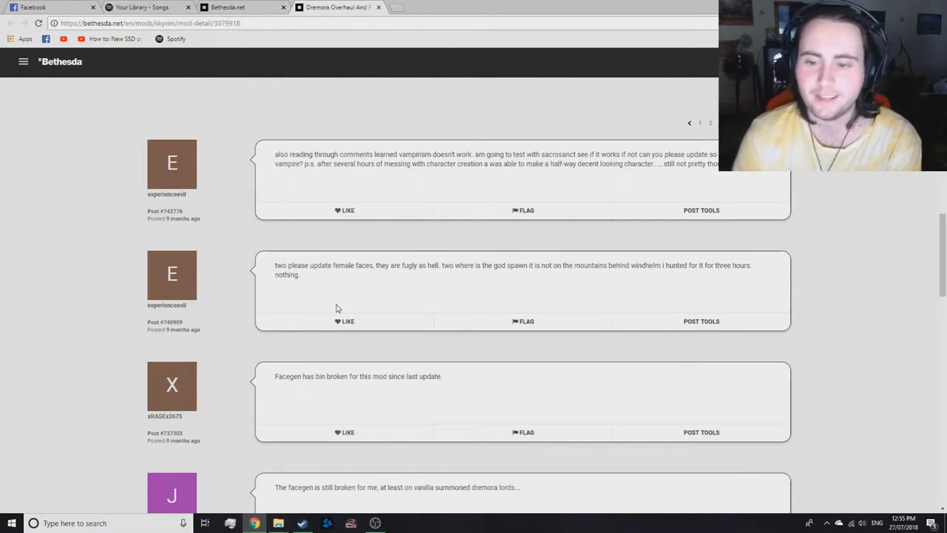
mouse_move(326, 311)
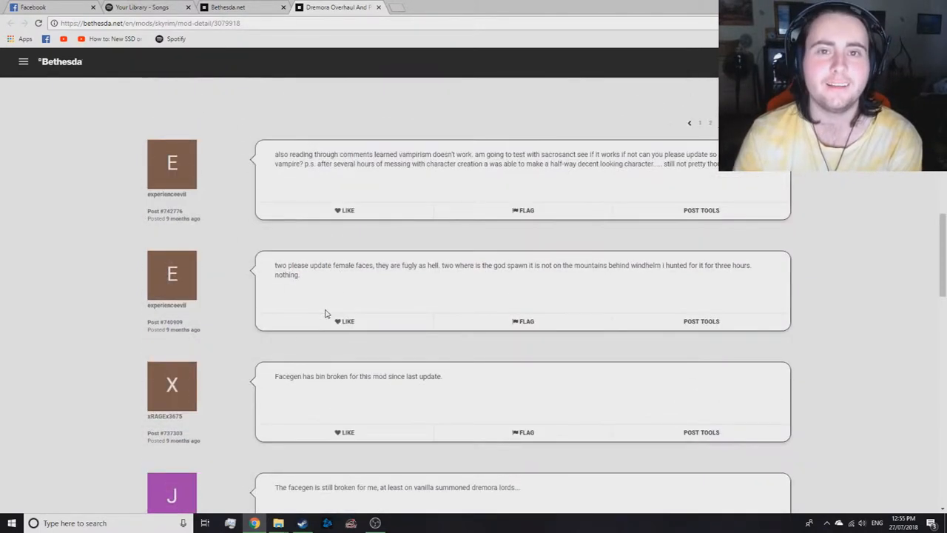
- Scroll to the bottom of comment page 3 and select 'hellboy' in the horns request
scroll(down, 3)
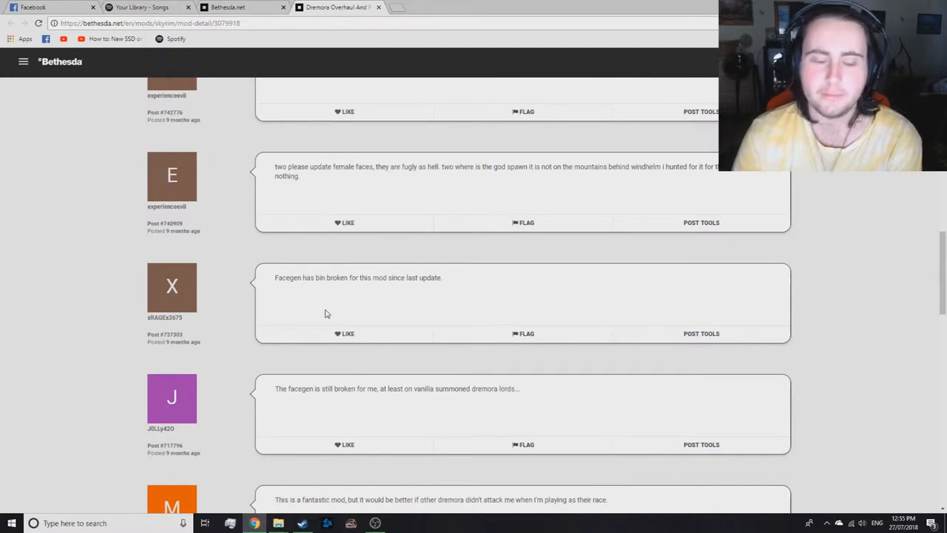
scroll(down, 3)
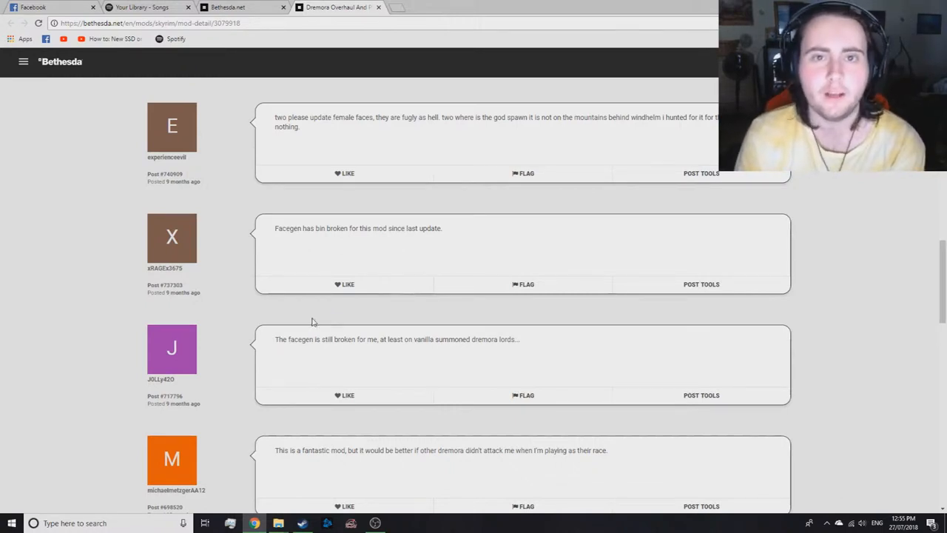
mouse_move(322, 384)
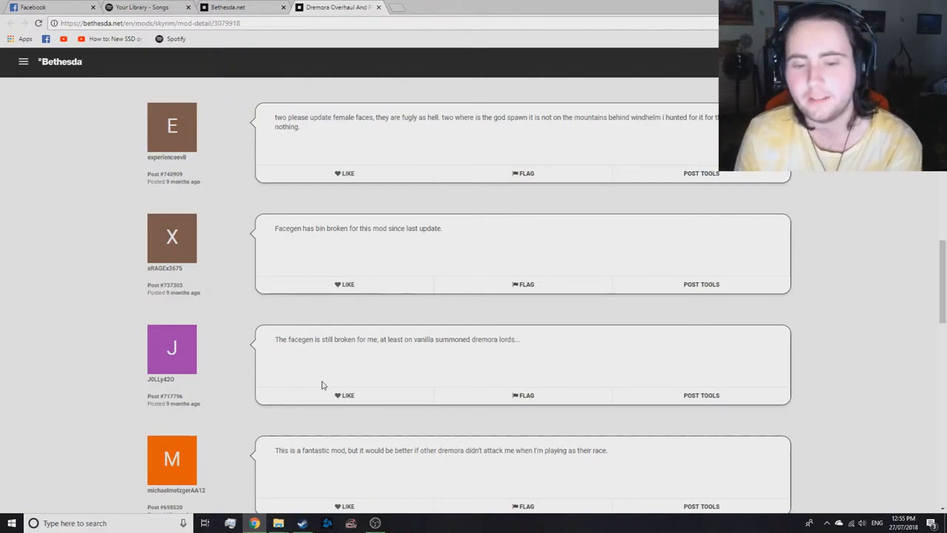
scroll(down, 3)
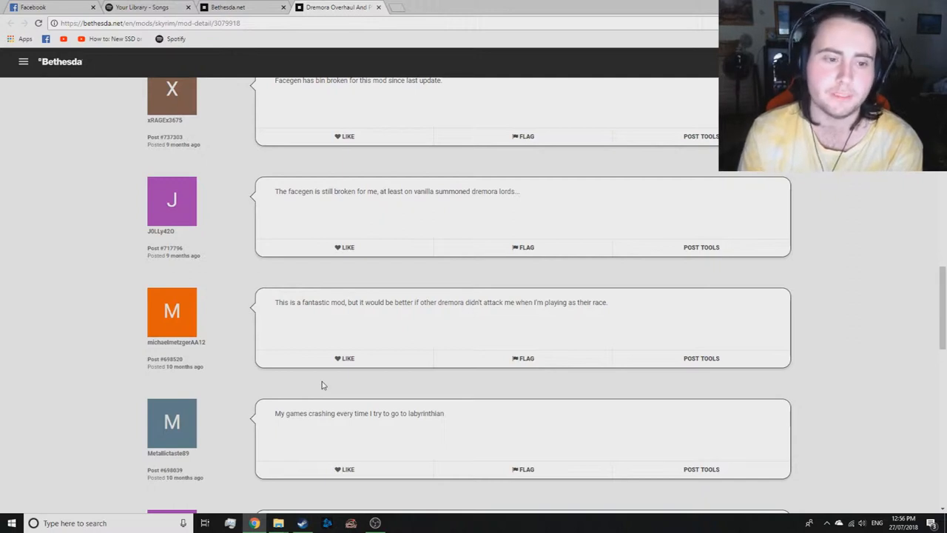
mouse_move(303, 276)
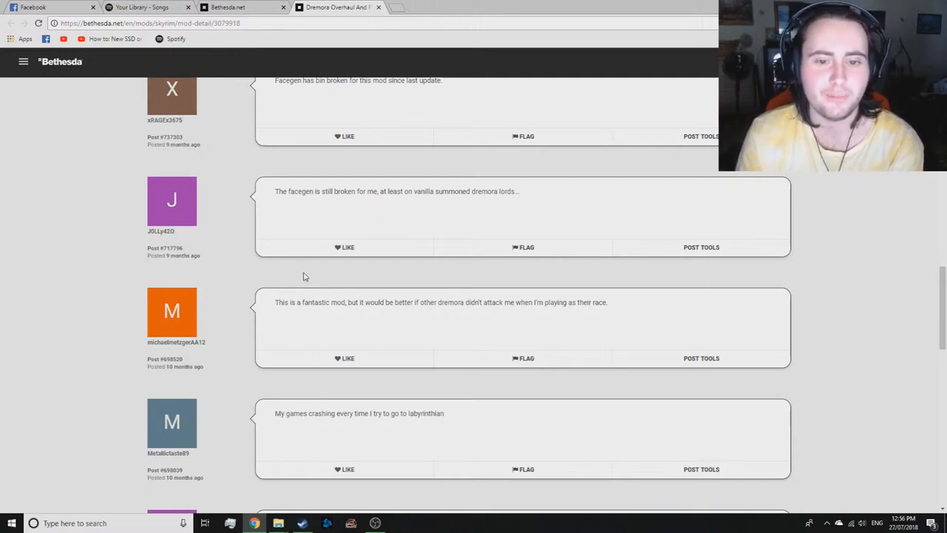
scroll(down, 3)
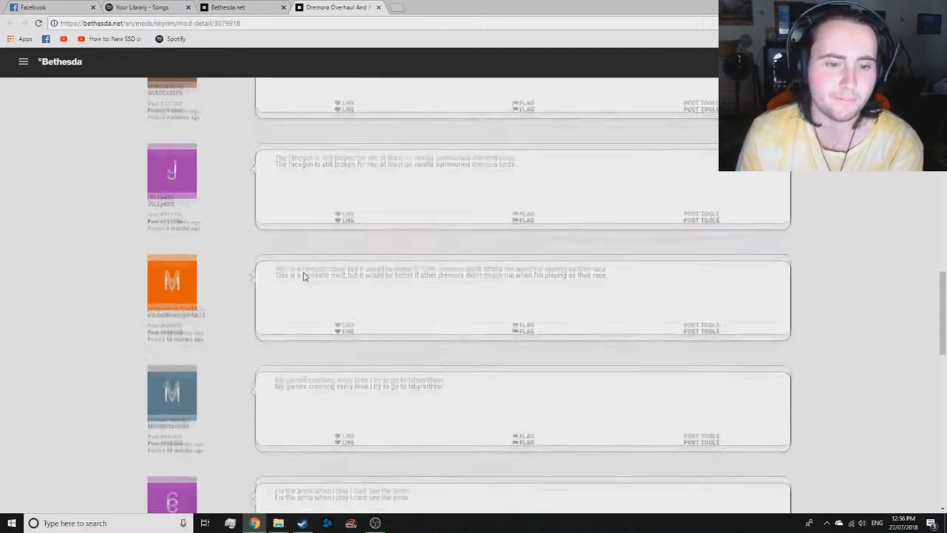
scroll(down, 3)
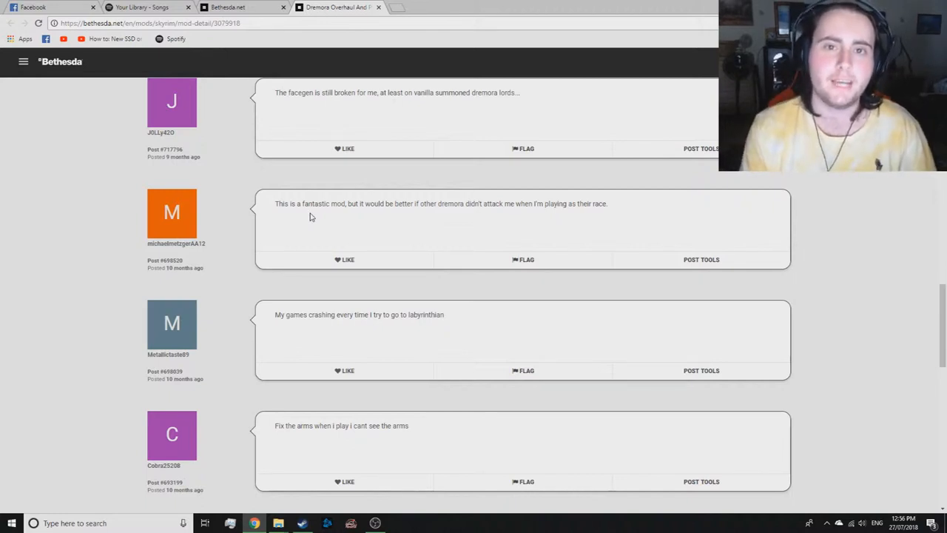
scroll(down, 3)
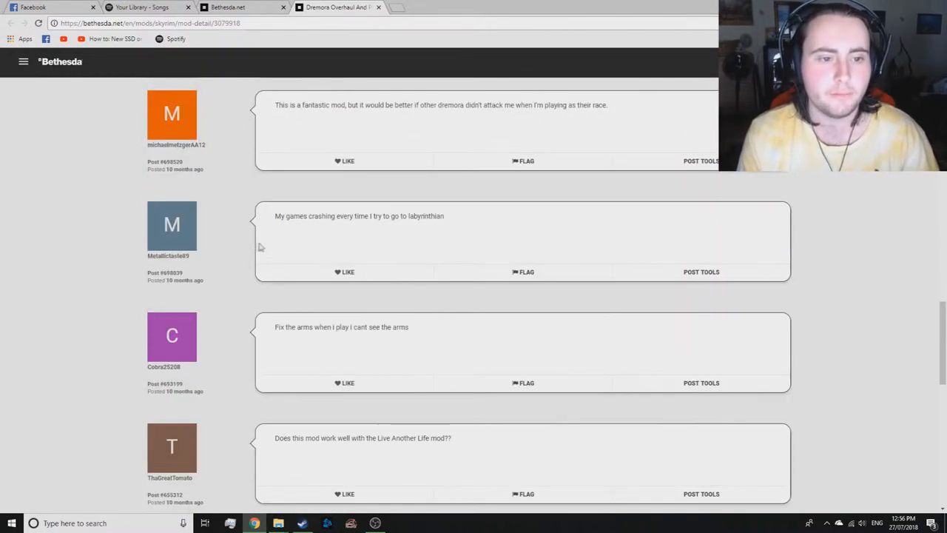
mouse_move(236, 257)
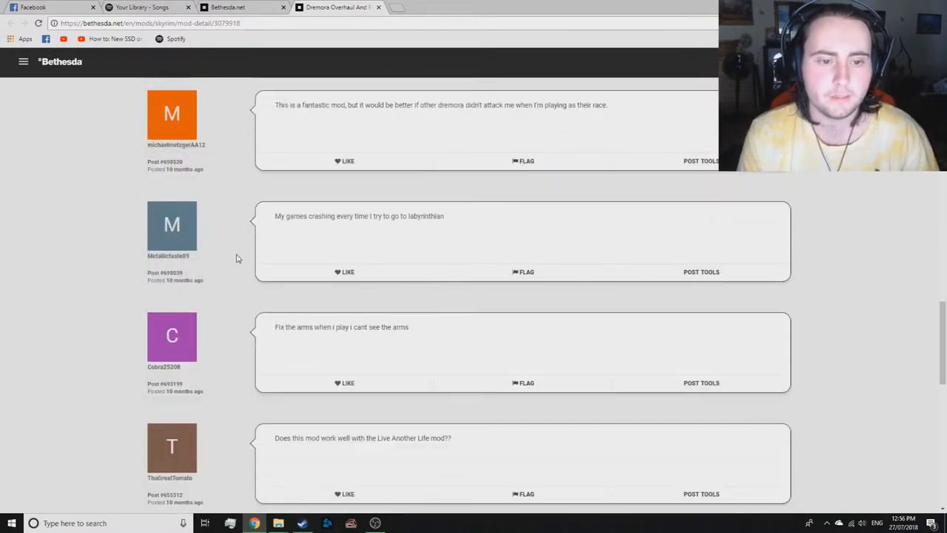
scroll(down, 3)
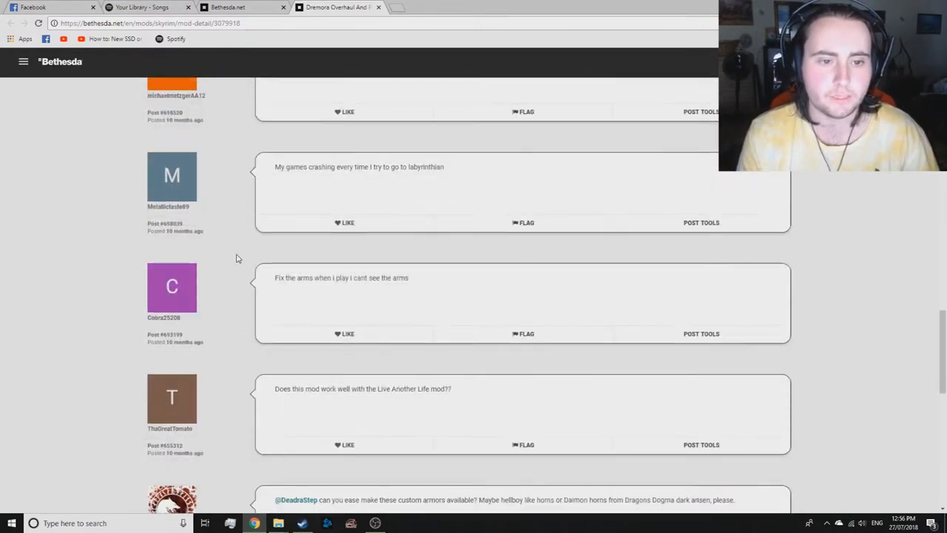
scroll(down, 3)
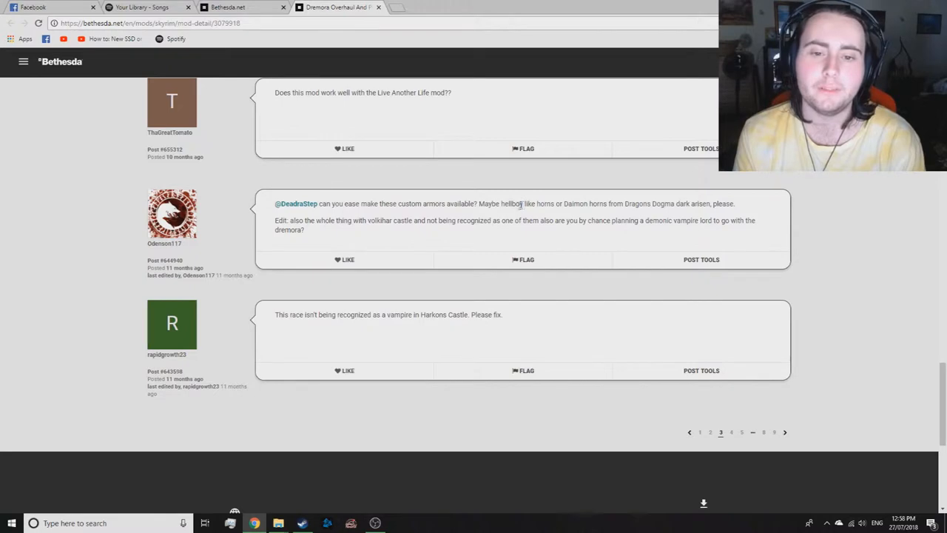
double_click(510, 203)
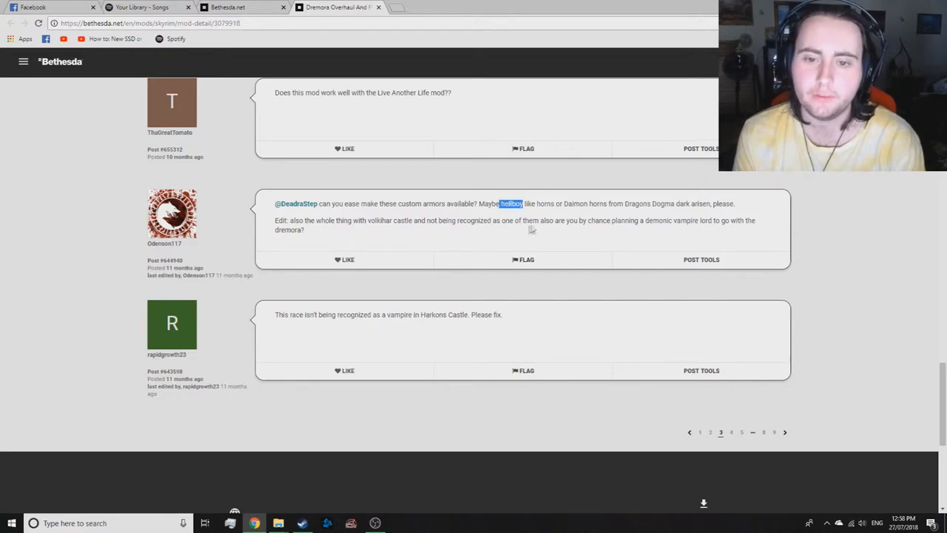
- Launch Notepad from Start search and type 'Hell boy horns.'
click(11, 523)
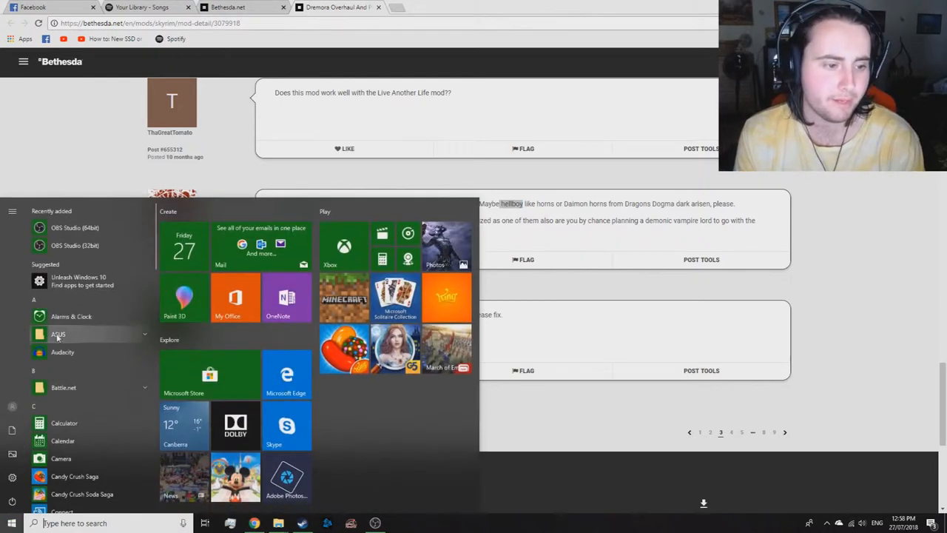
text(note)
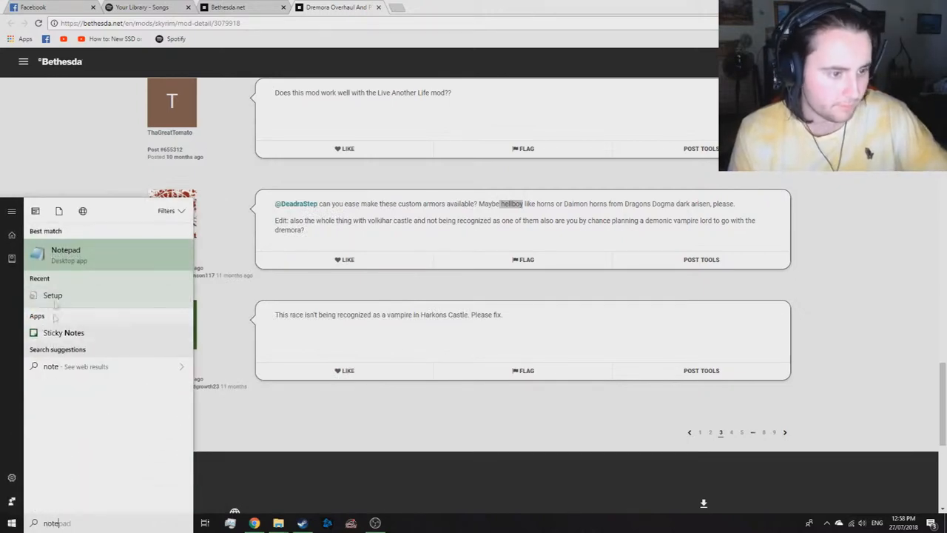
click(66, 255)
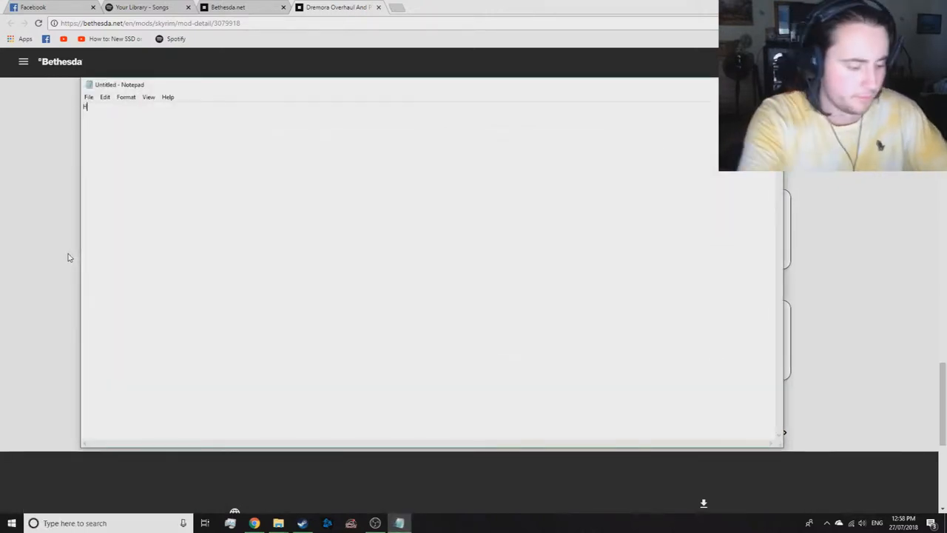
text(ell bo)
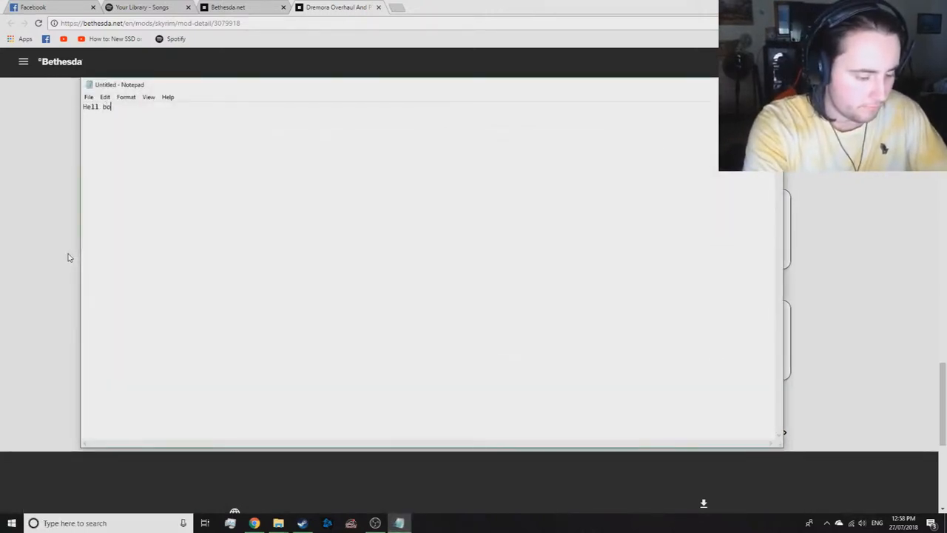
text(y horns.)
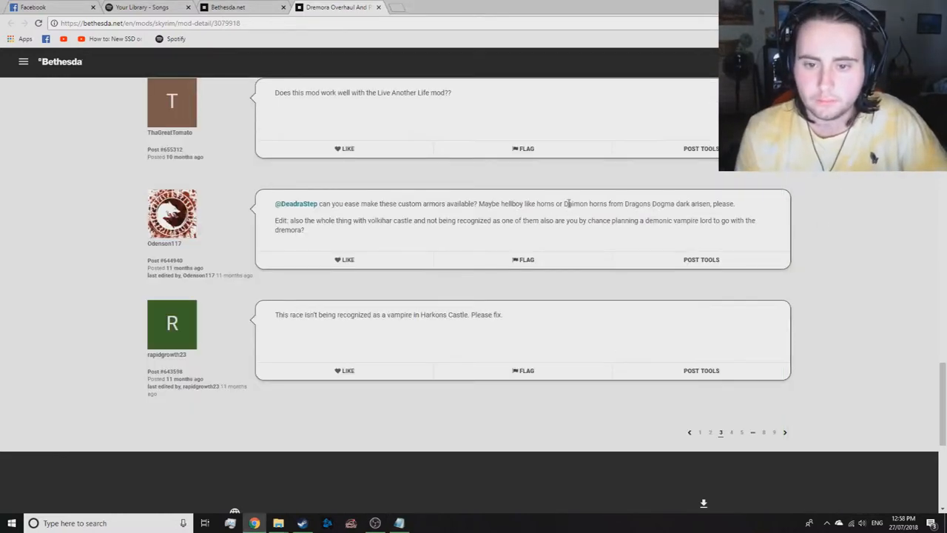
- Select 'Daimon horns from Dragons Dogma dark arisen' and search it on Google
drag(564, 204, 658, 203)
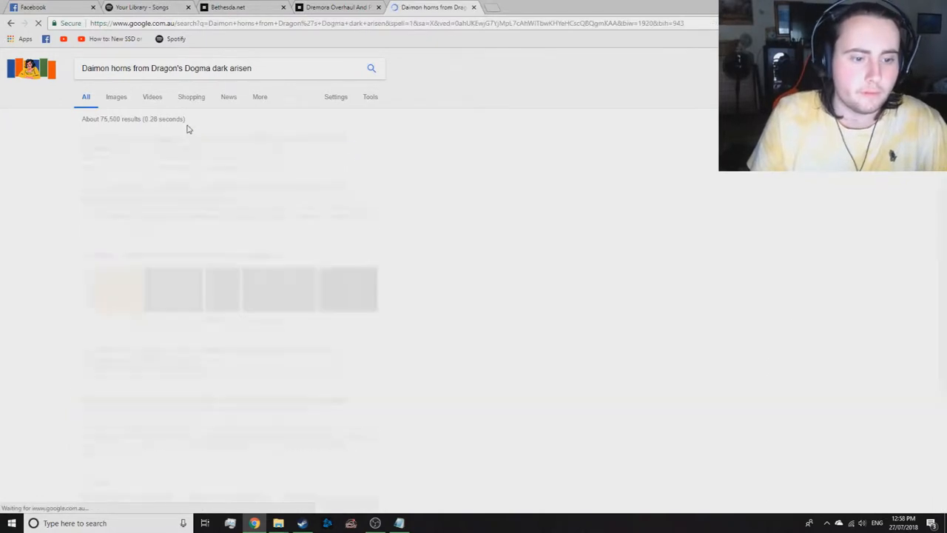
click(115, 97)
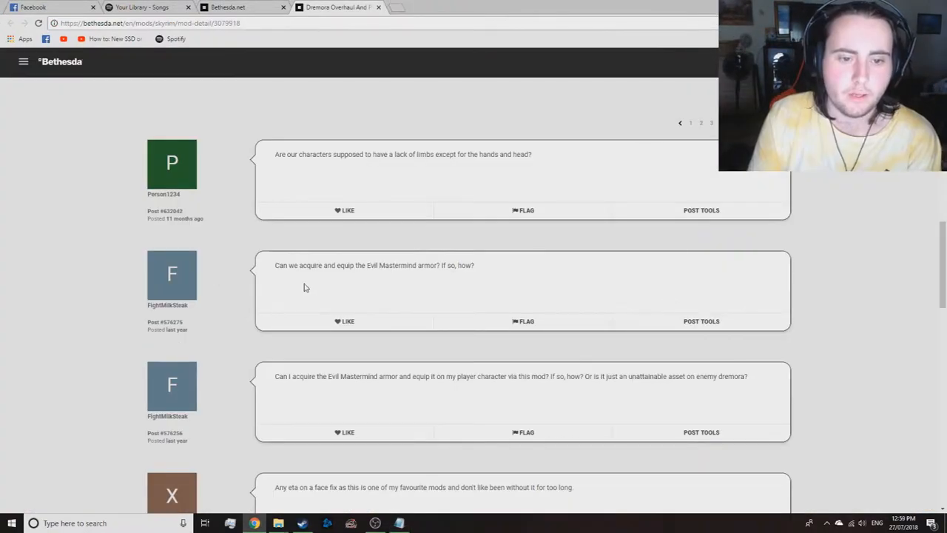
mouse_move(424, 288)
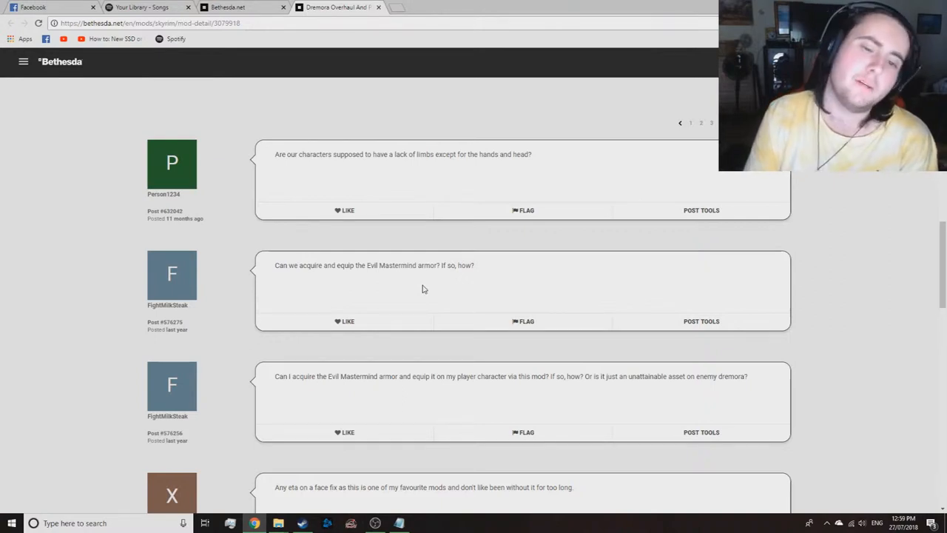
mouse_move(454, 291)
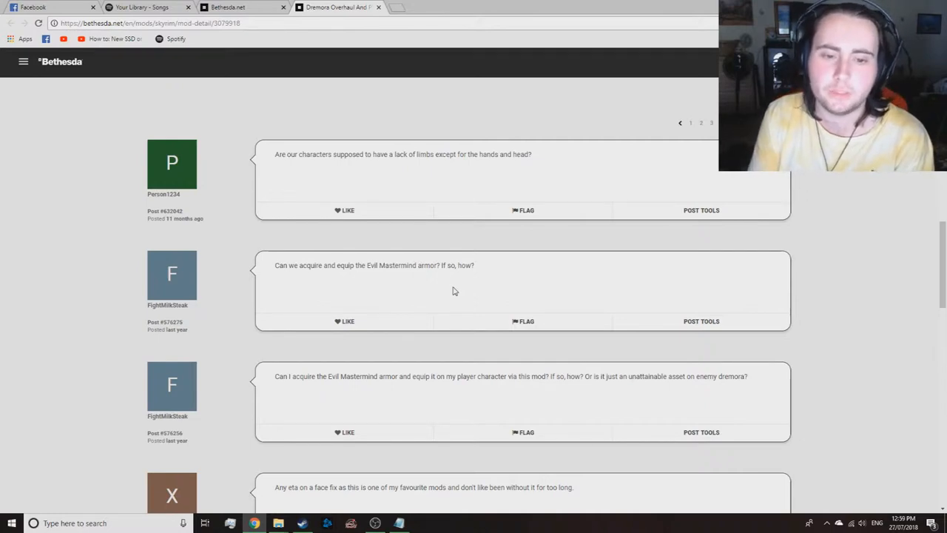
- Scroll the next comments page through the face-fix, missing limbs and pixelated faces posts
scroll(down, 3)
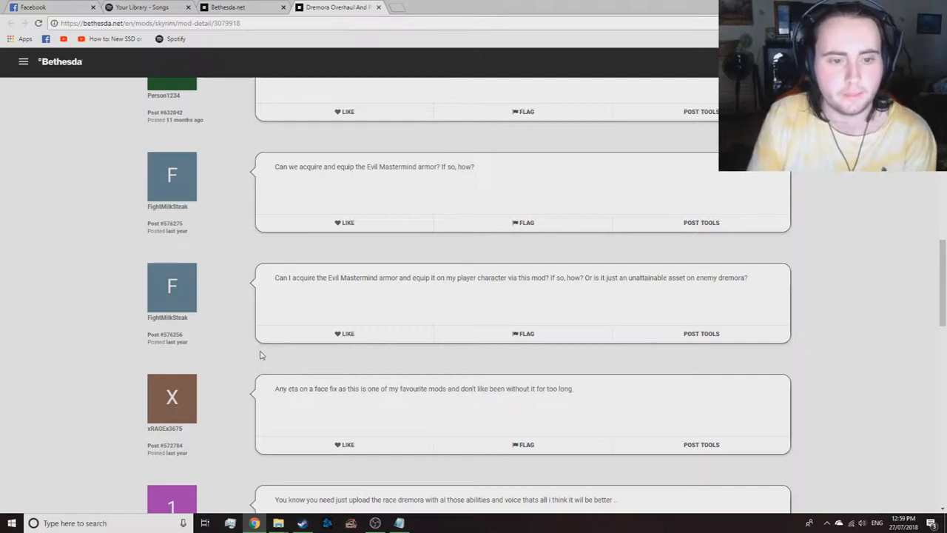
mouse_move(600, 302)
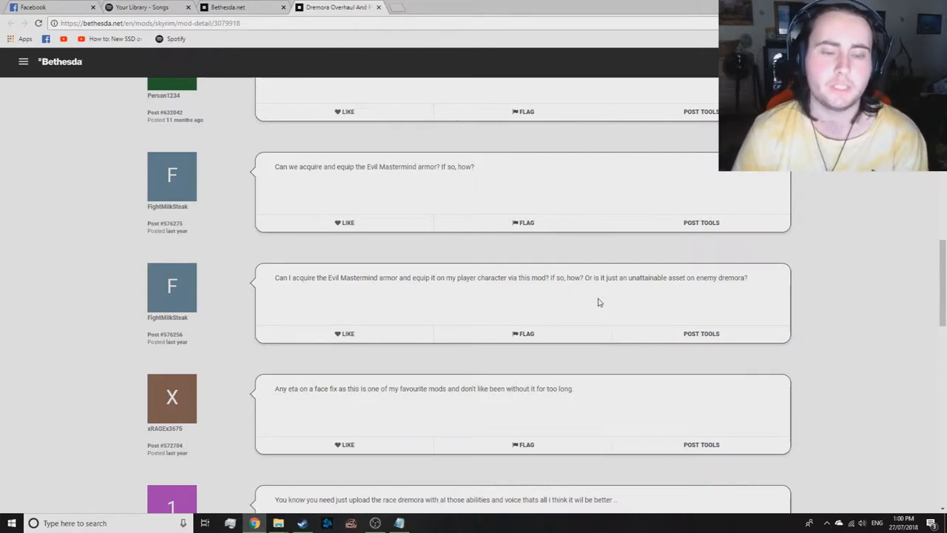
mouse_move(583, 304)
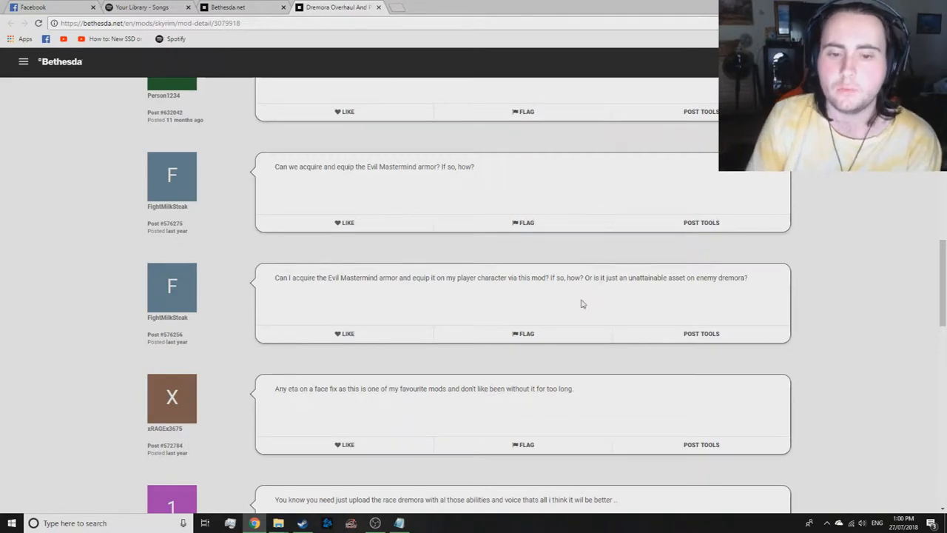
scroll(down, 3)
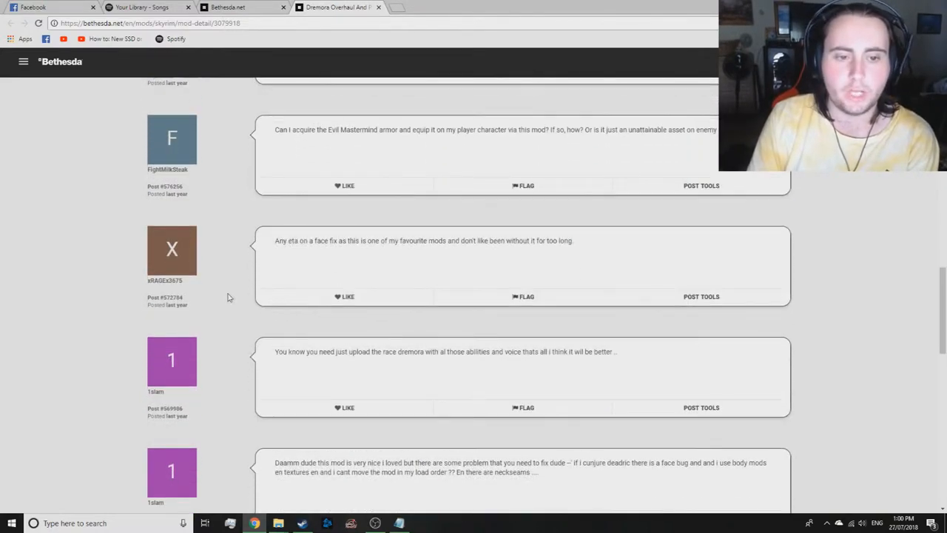
mouse_move(236, 287)
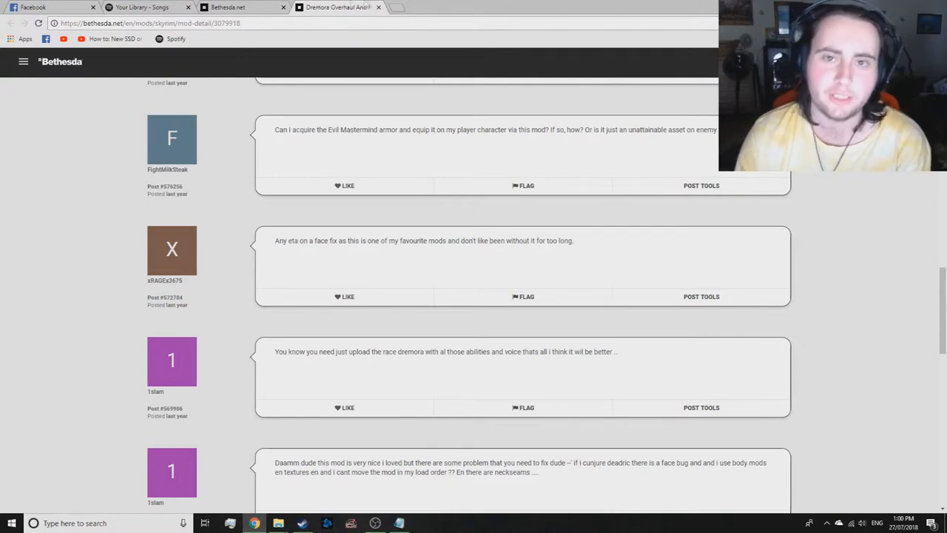
scroll(down, 3)
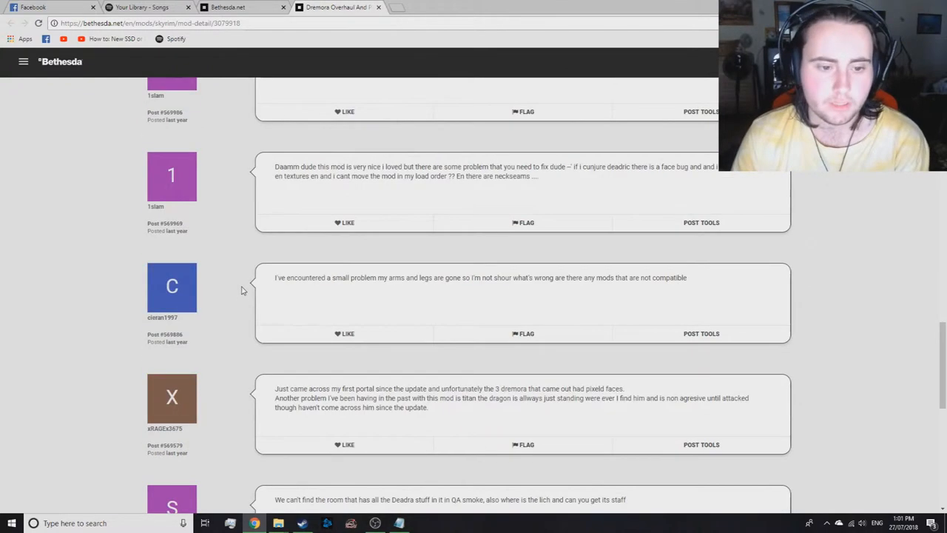
- Scroll page 4 down to the Deadra room in QA smoke question and pagination
scroll(down, 3)
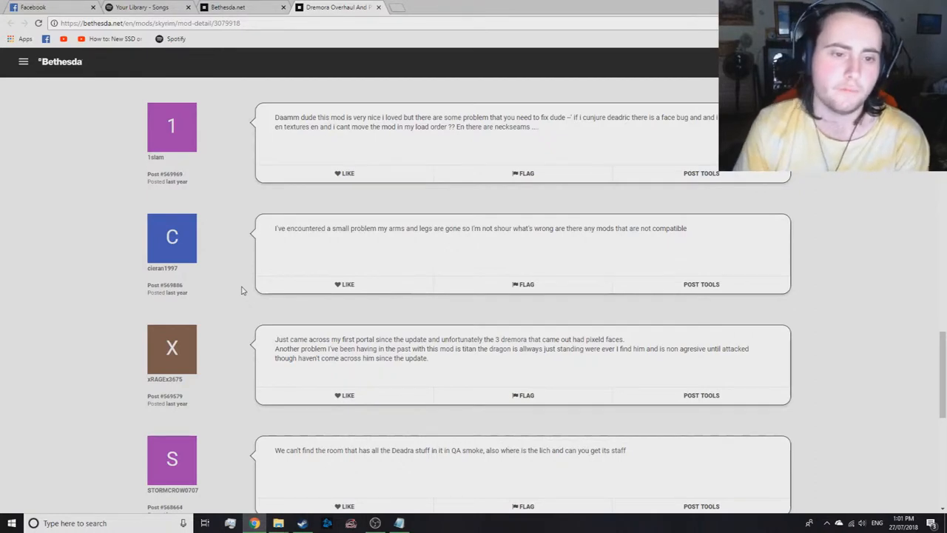
scroll(down, 3)
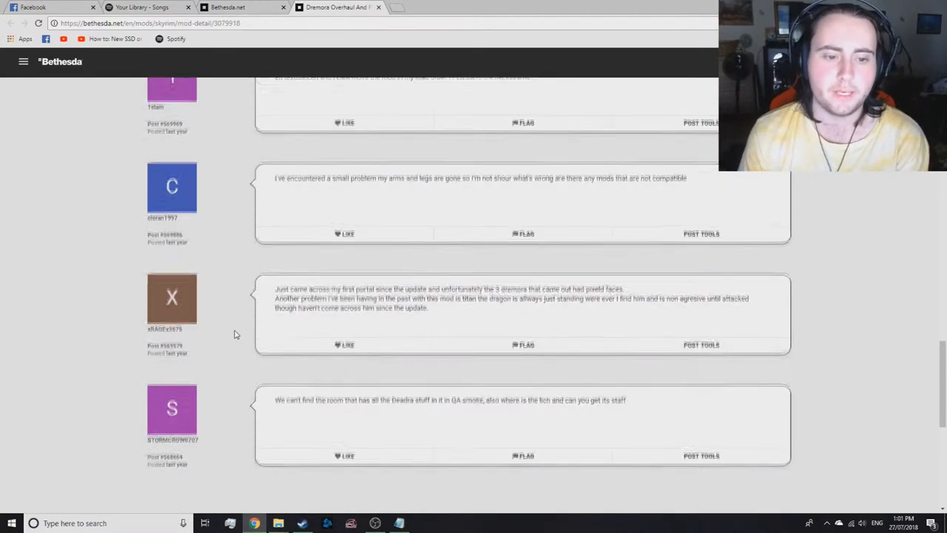
scroll(down, 3)
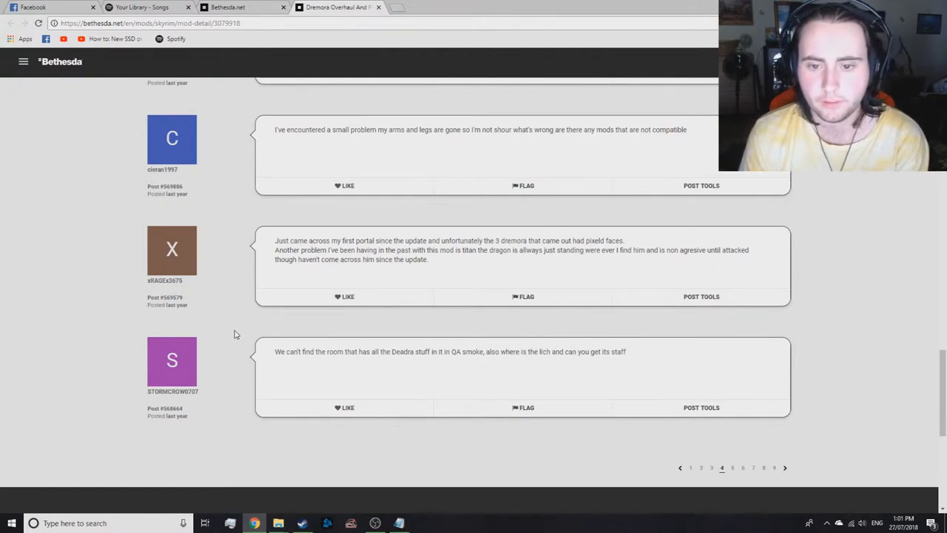
scroll(down, 3)
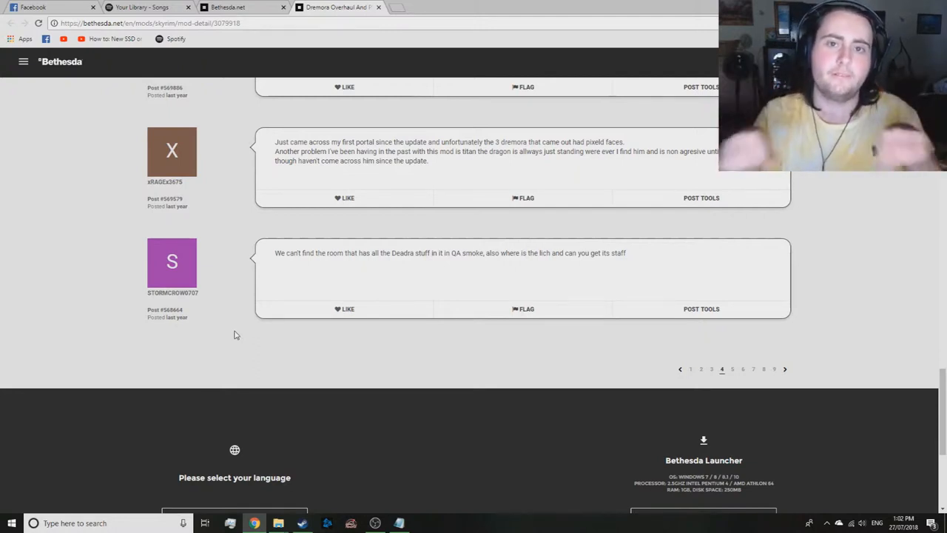
mouse_move(283, 334)
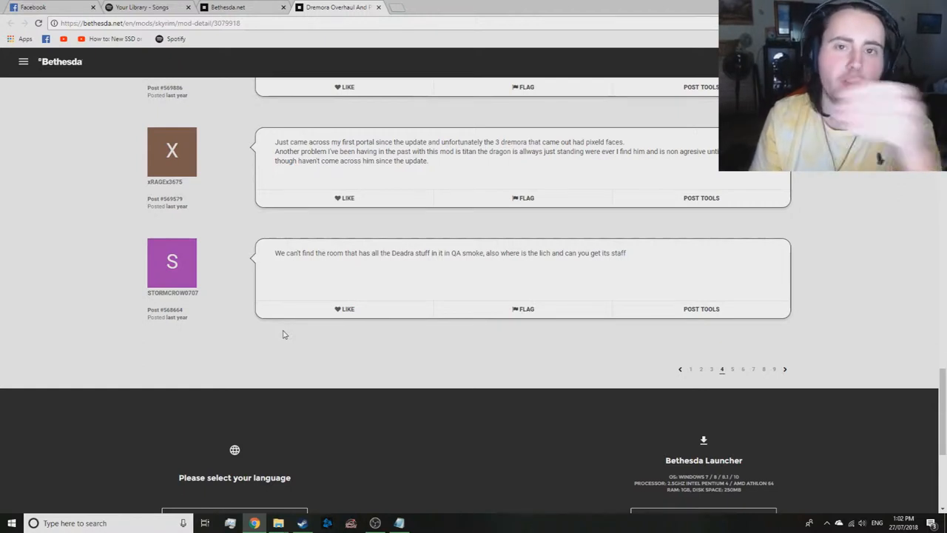
mouse_move(301, 327)
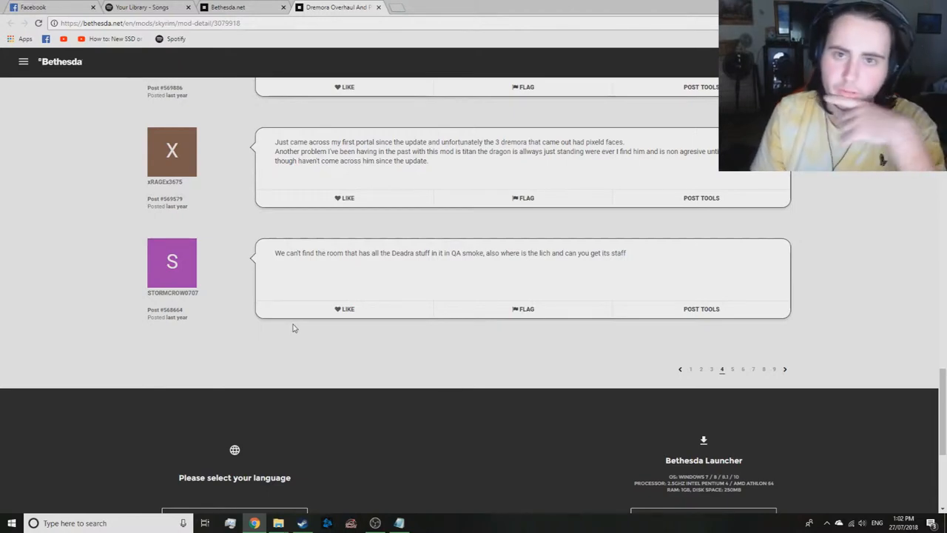
- Open comment page 5, then move on to page 6
click(732, 368)
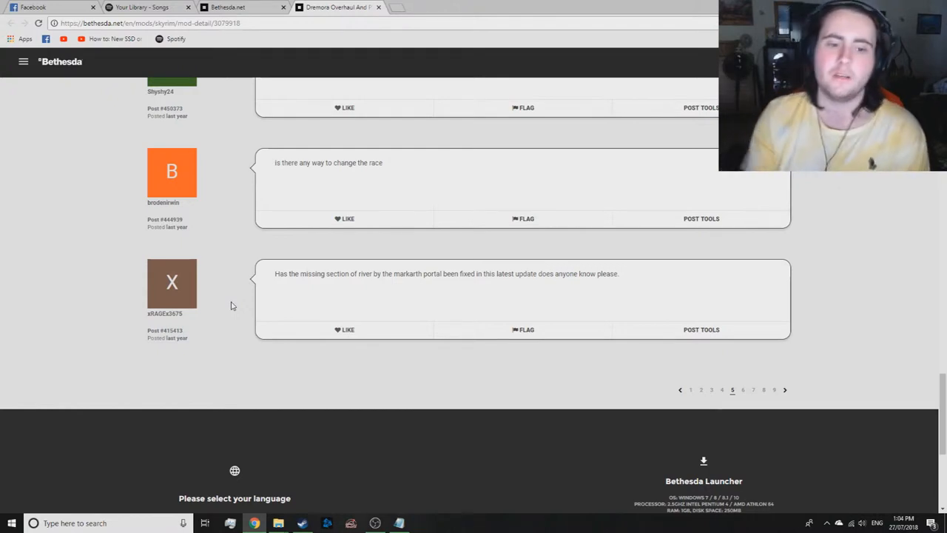
mouse_move(281, 300)
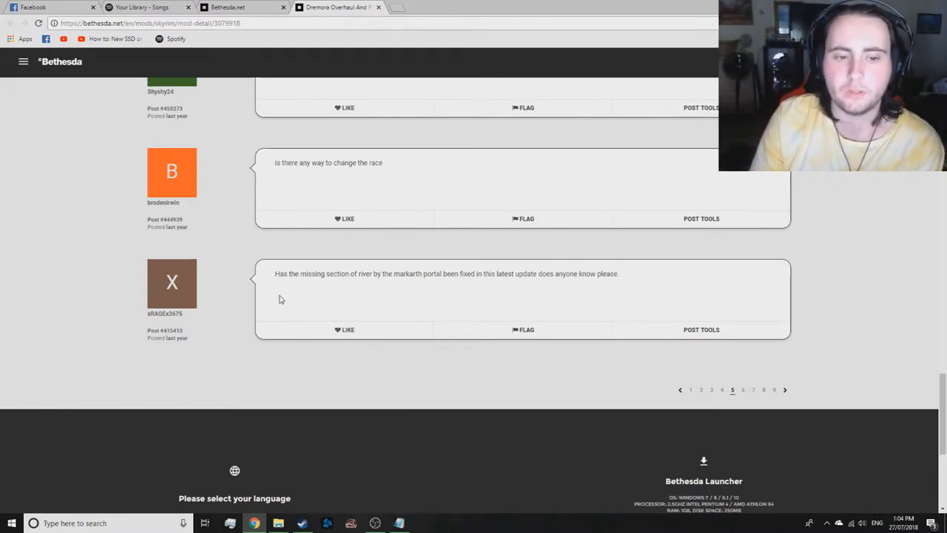
mouse_move(503, 311)
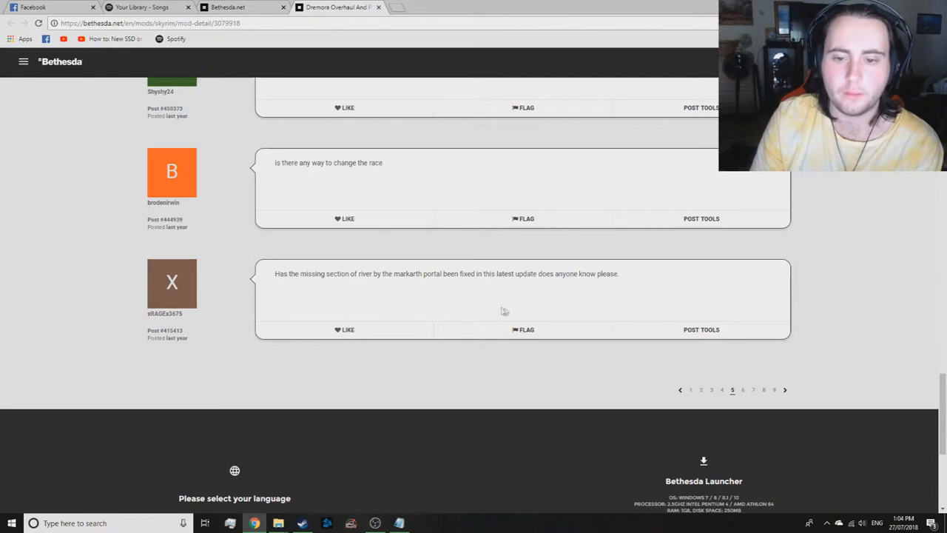
mouse_move(744, 390)
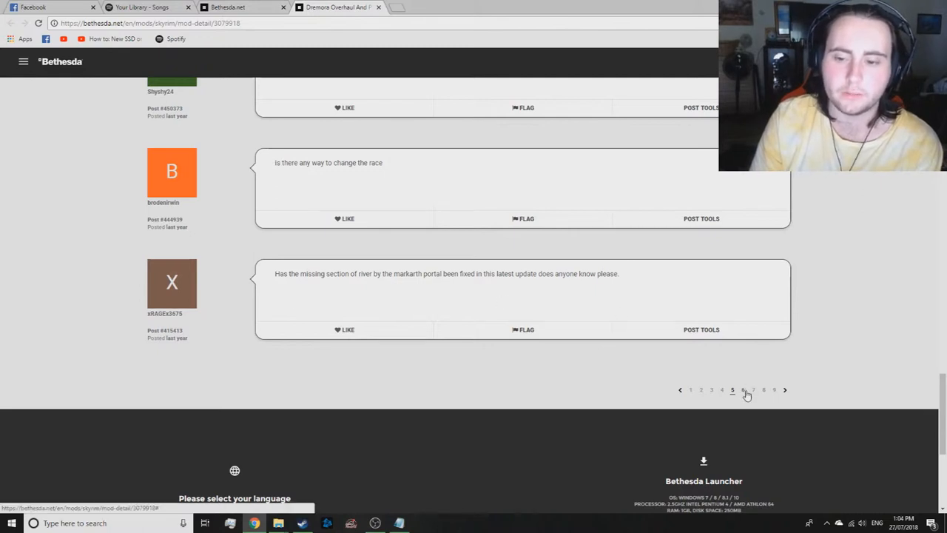
click(743, 389)
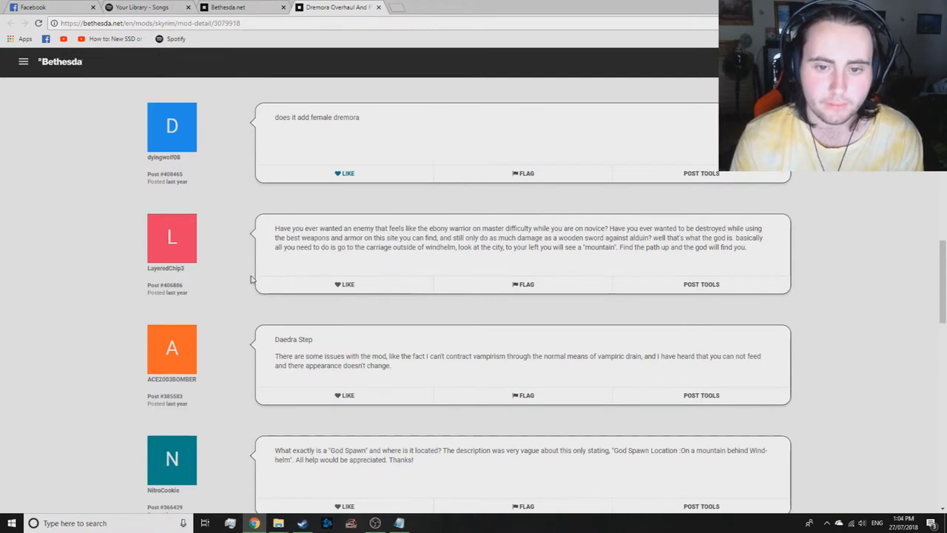
mouse_move(248, 283)
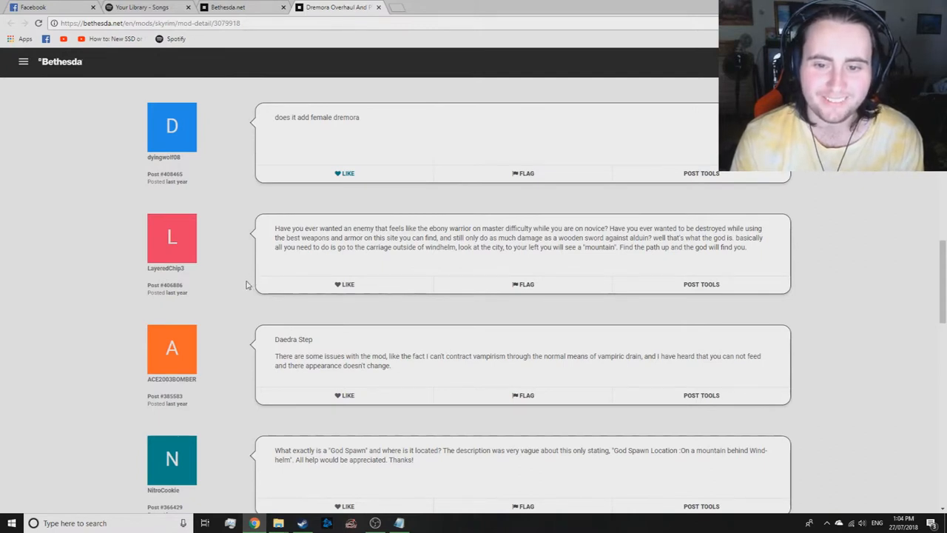
mouse_move(249, 277)
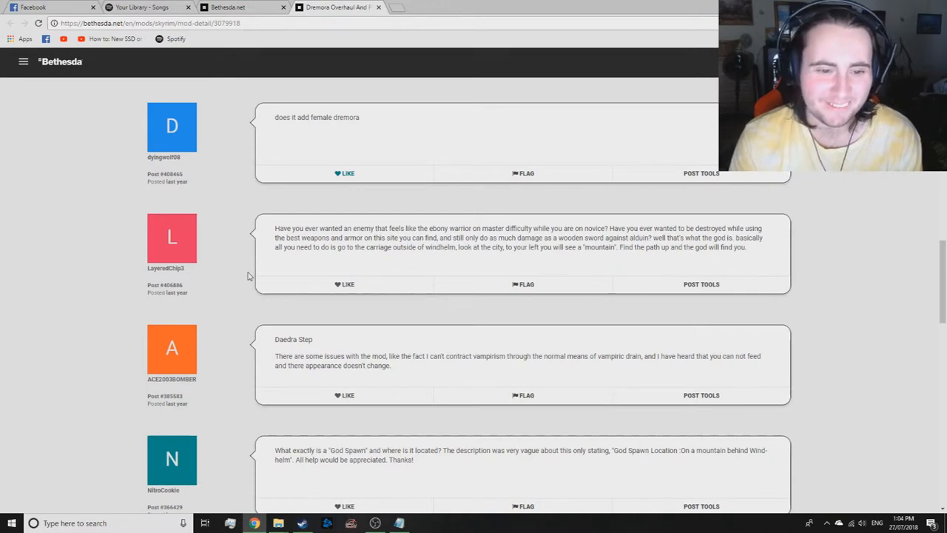
mouse_move(426, 218)
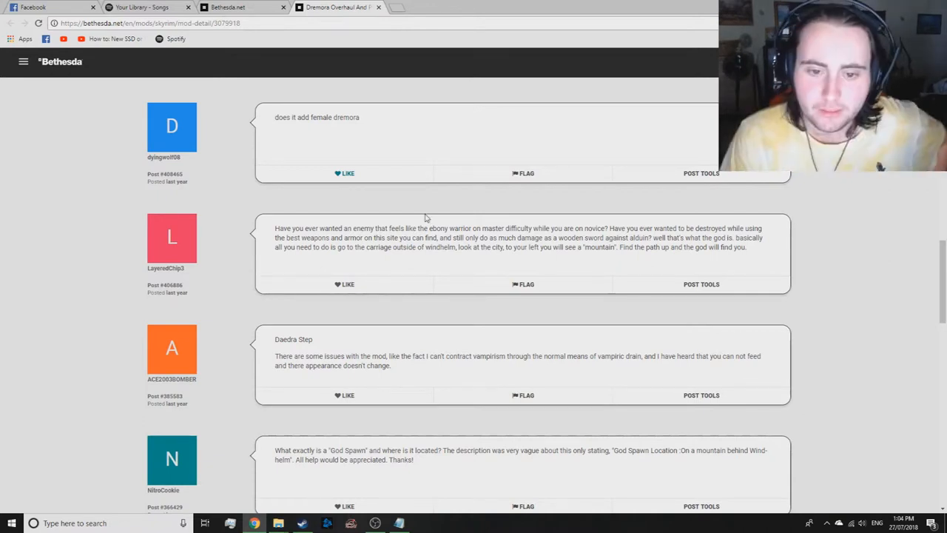
mouse_move(435, 207)
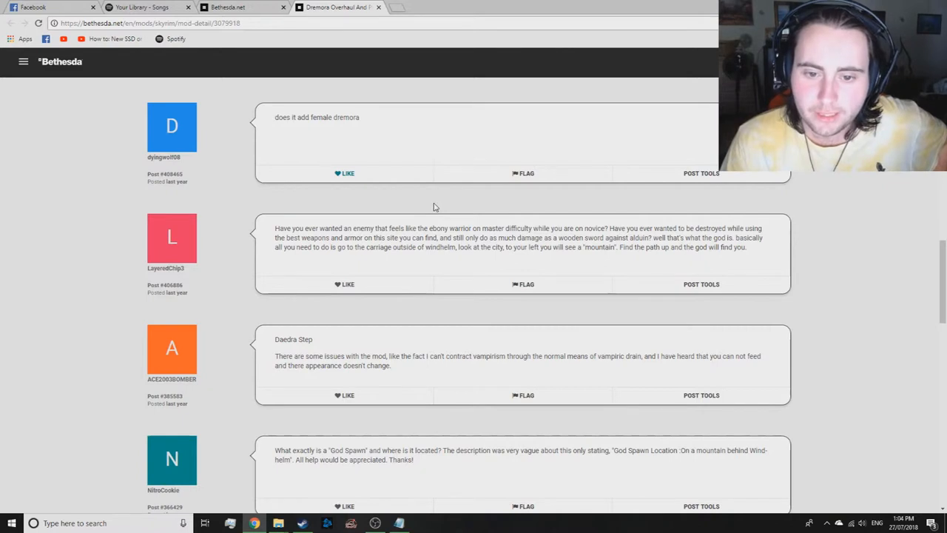
mouse_move(450, 215)
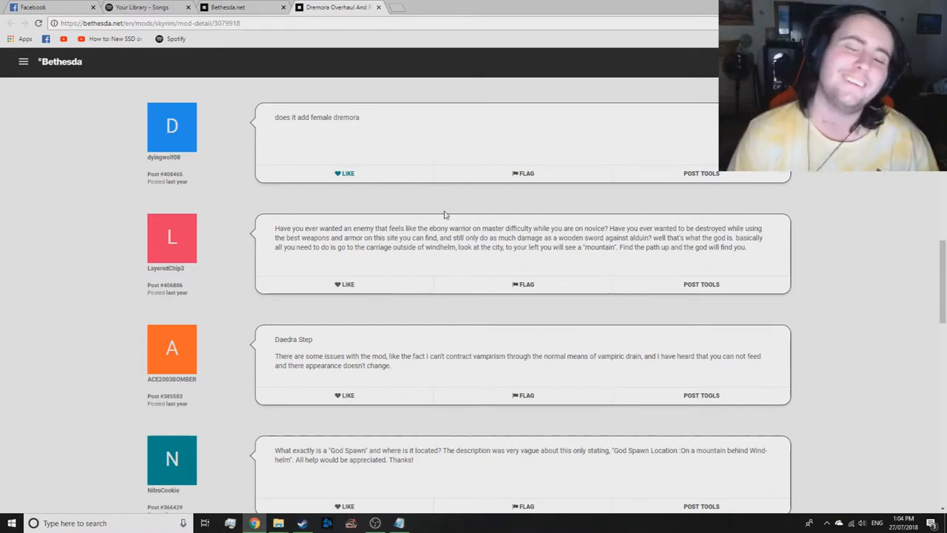
- Scroll through the remaining page 6 comments, past the Markarth portal bug to the vampirism idea
scroll(down, 3)
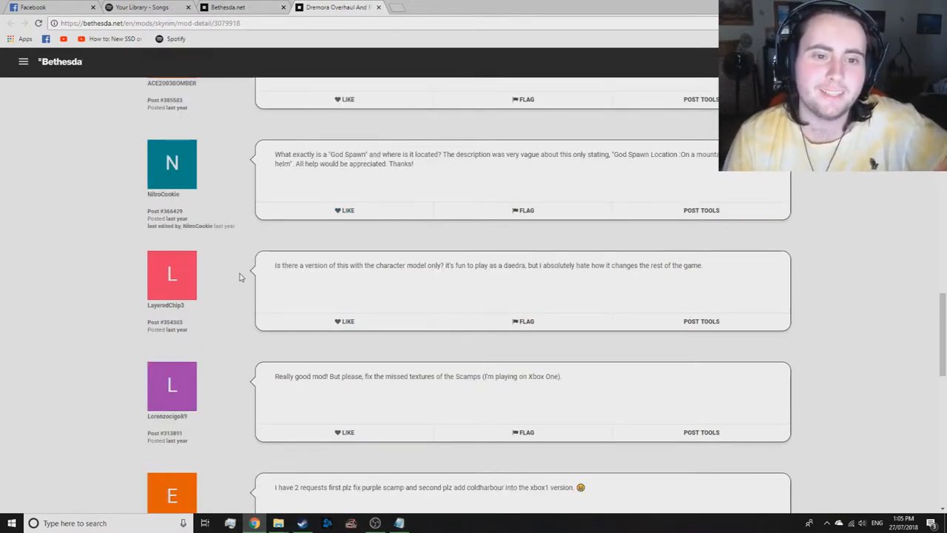
scroll(down, 3)
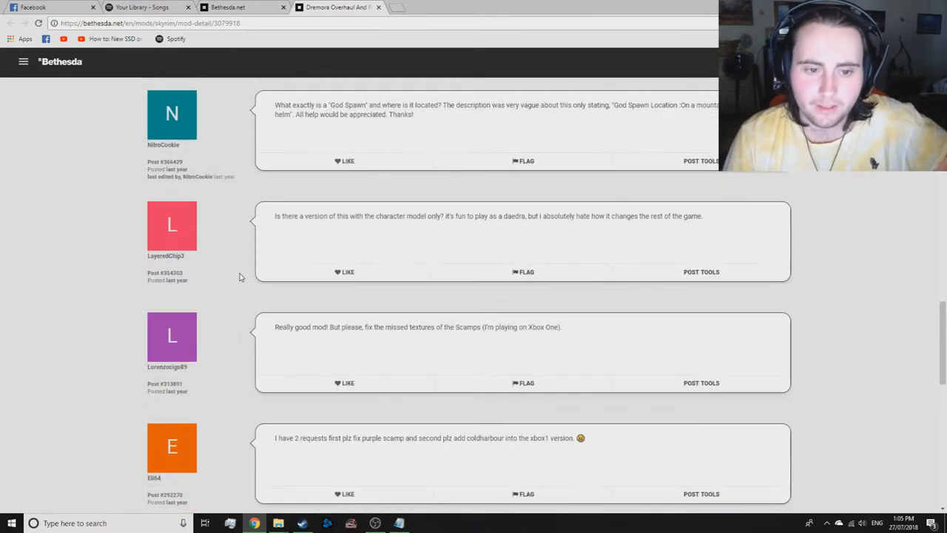
scroll(down, 3)
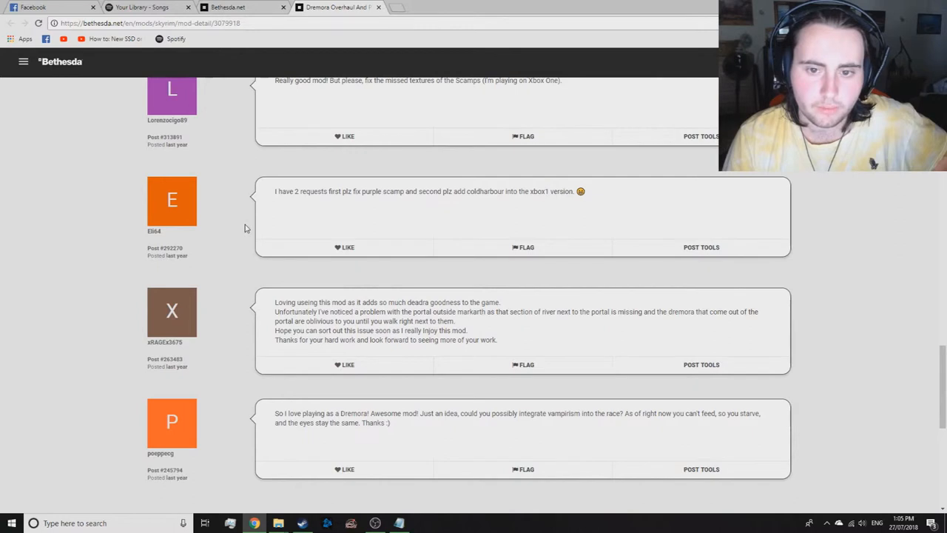
scroll(down, 3)
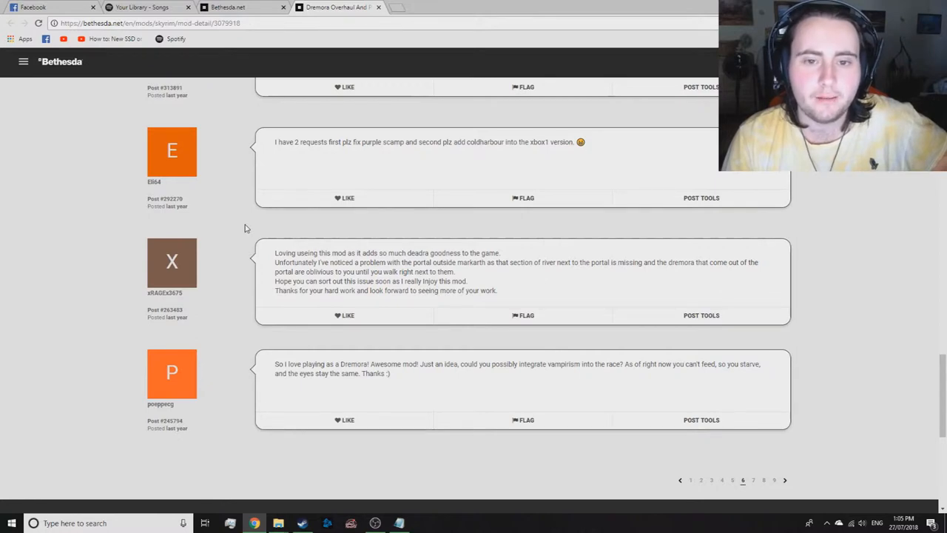
- Scroll page 6 past the vampirism idea down to the footer and pagination
scroll(down, 3)
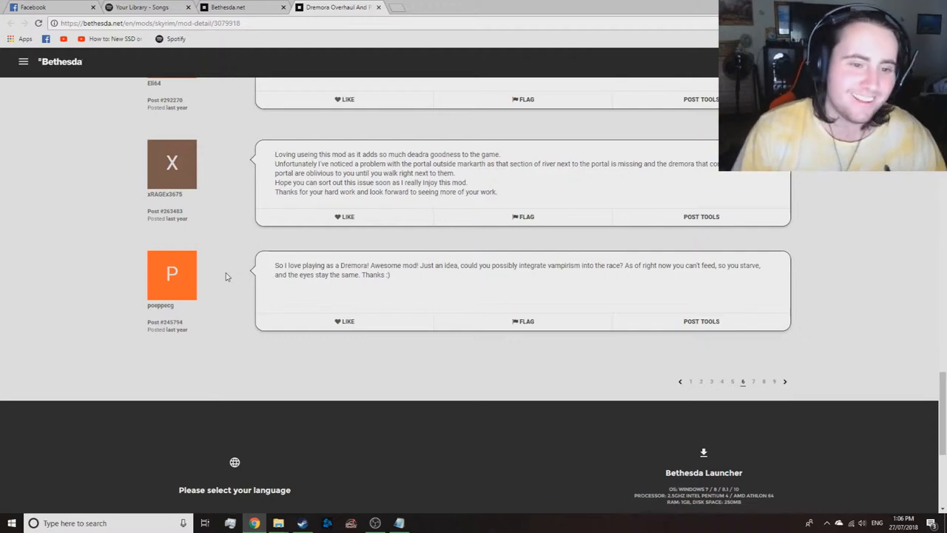
mouse_move(229, 306)
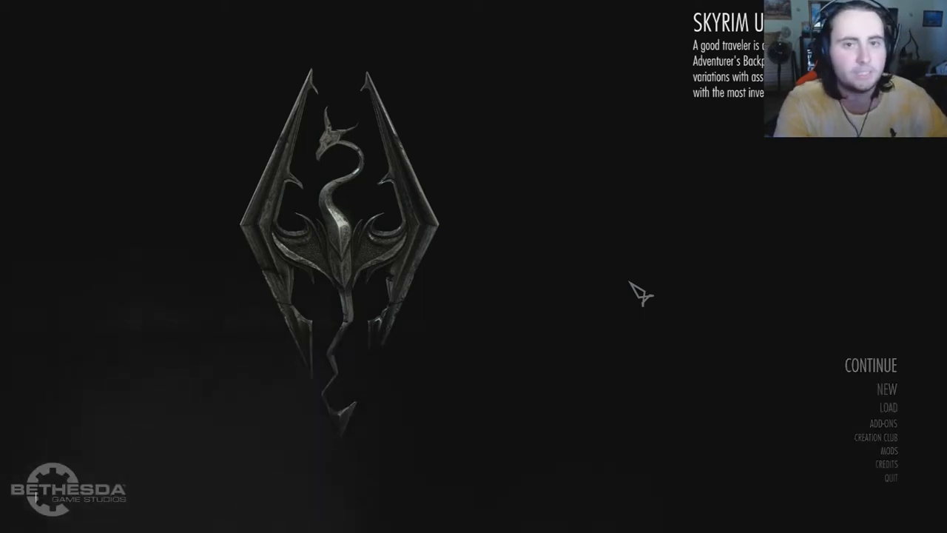
- Continue the most recent save to load into the night-time game world
click(871, 365)
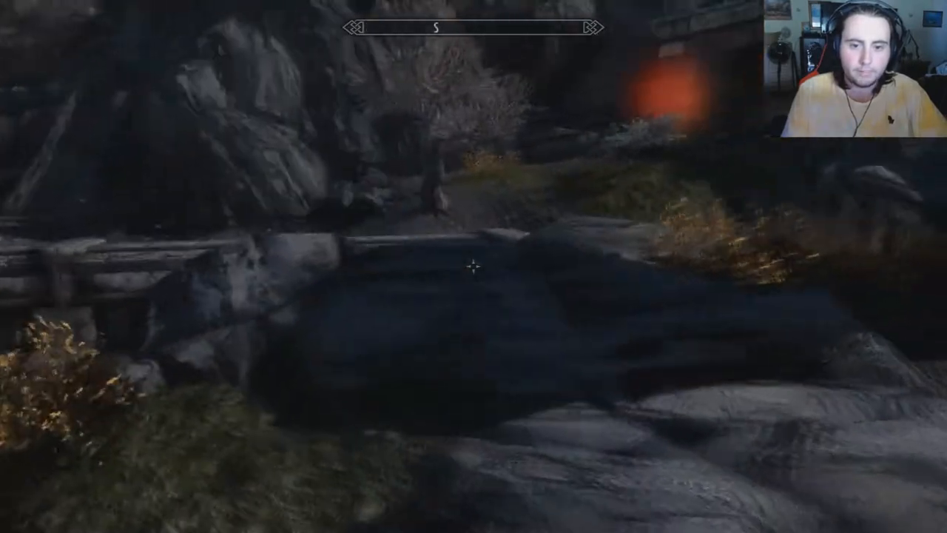
mouse_move(474, 266)
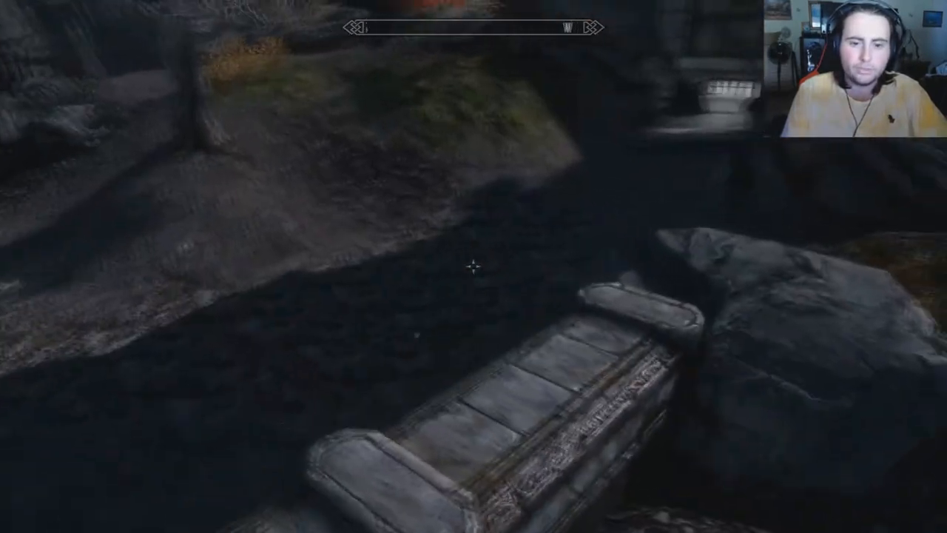
mouse_move(474, 267)
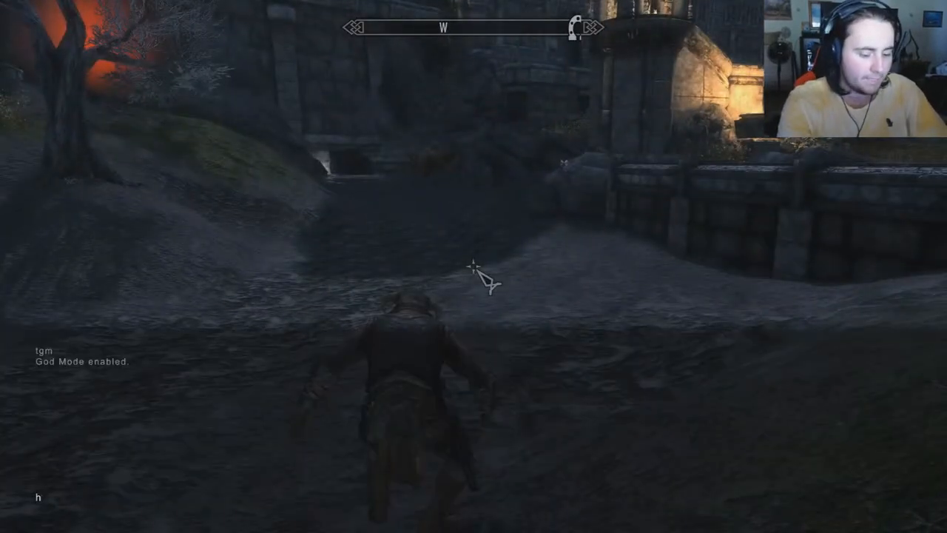
- Look up the DremoraTest NPC IDs with the console help command
text(help dr)
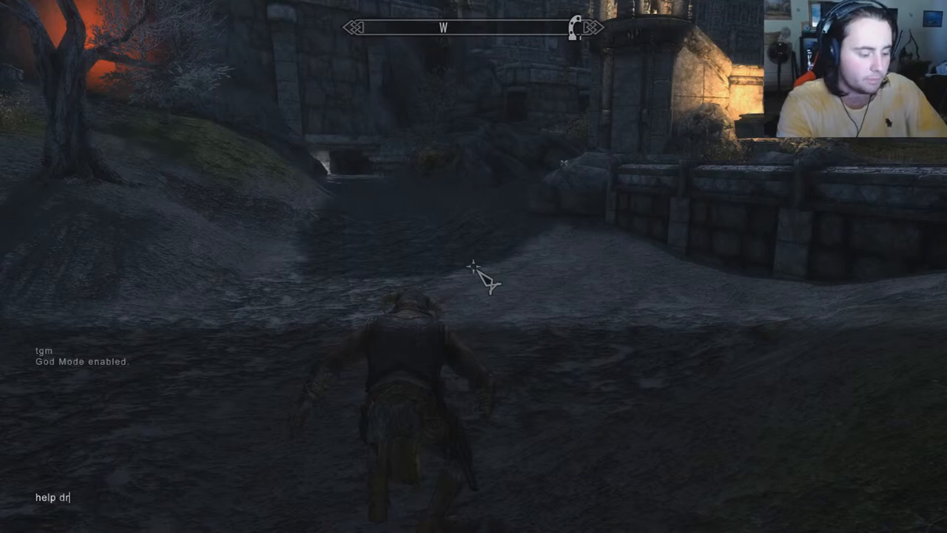
key(Return)
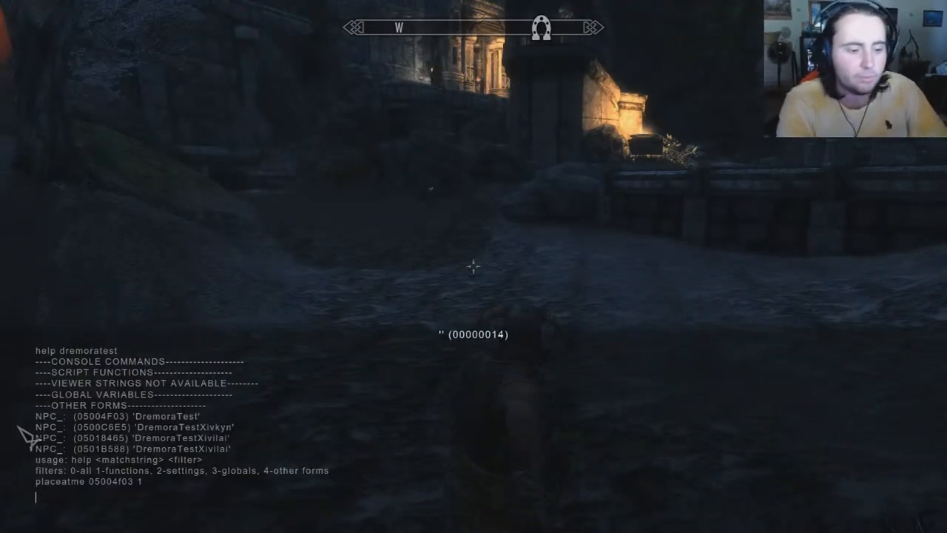
text(li)
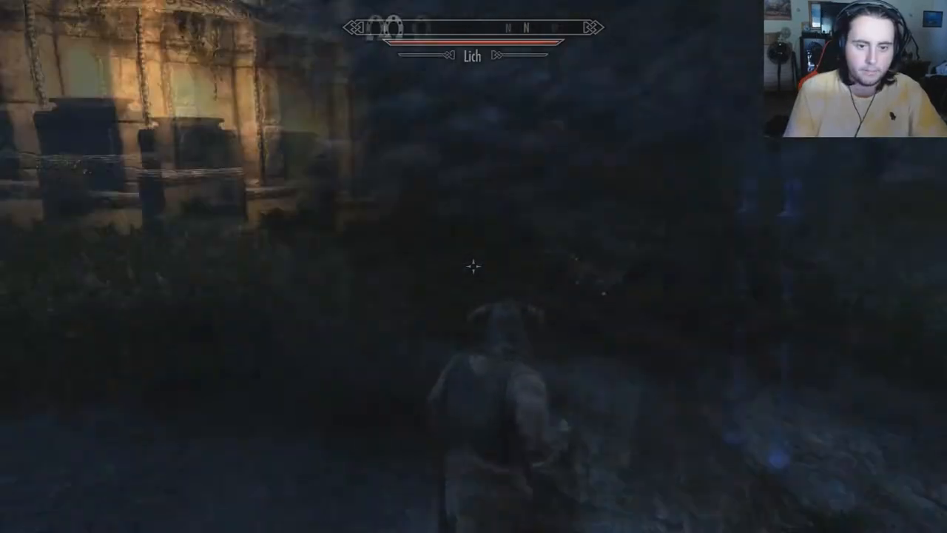
mouse_move(473, 266)
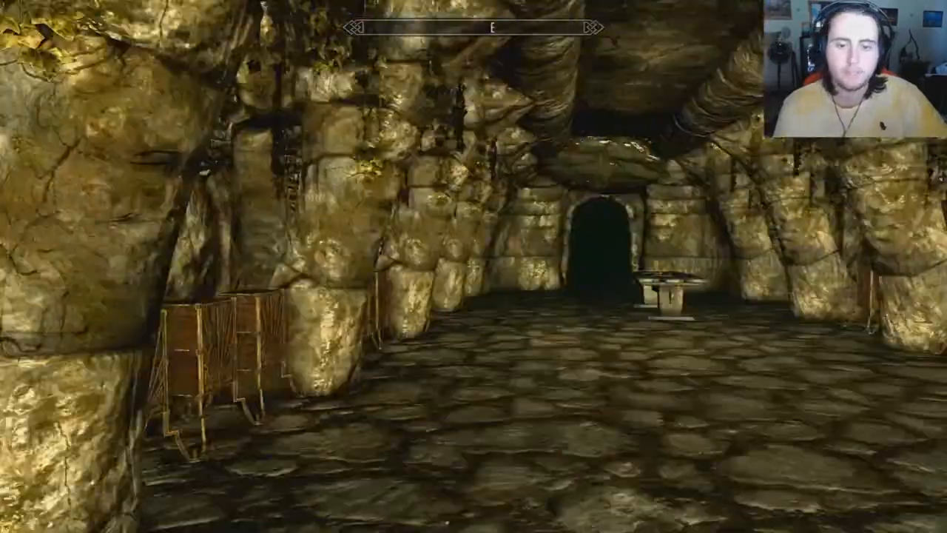
mouse_move(473, 267)
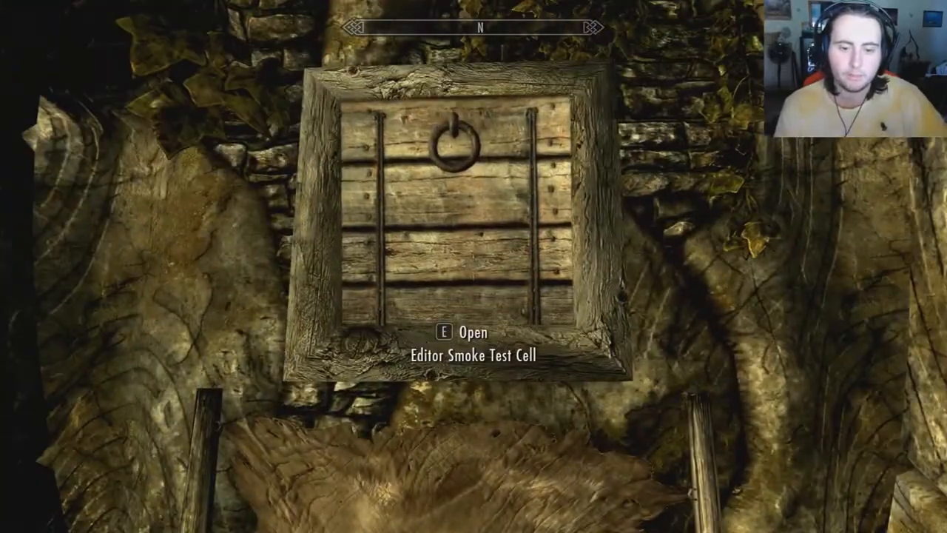
- Enter the Editor Smoke Test Cell and search Chest Weapons for the Velmake Mace and staffs
key(e)
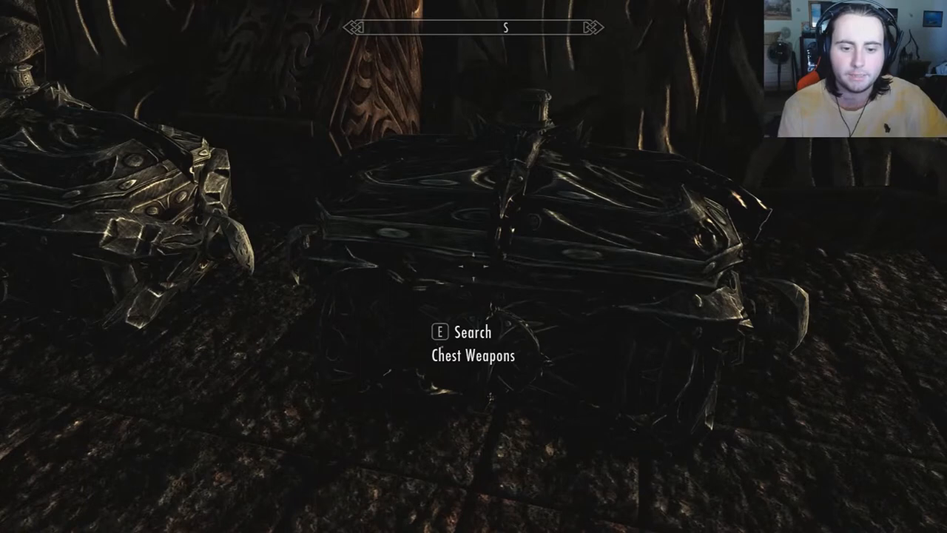
key(e)
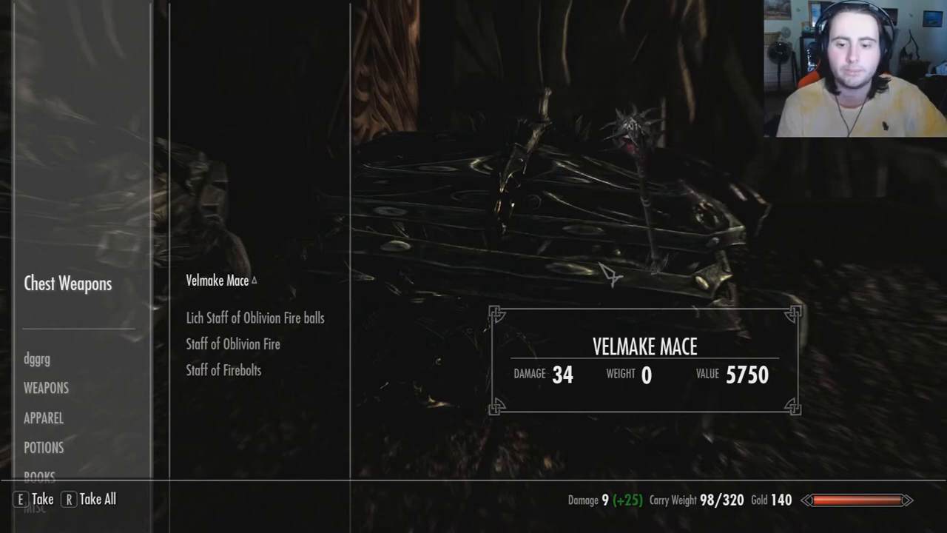
mouse_move(231, 296)
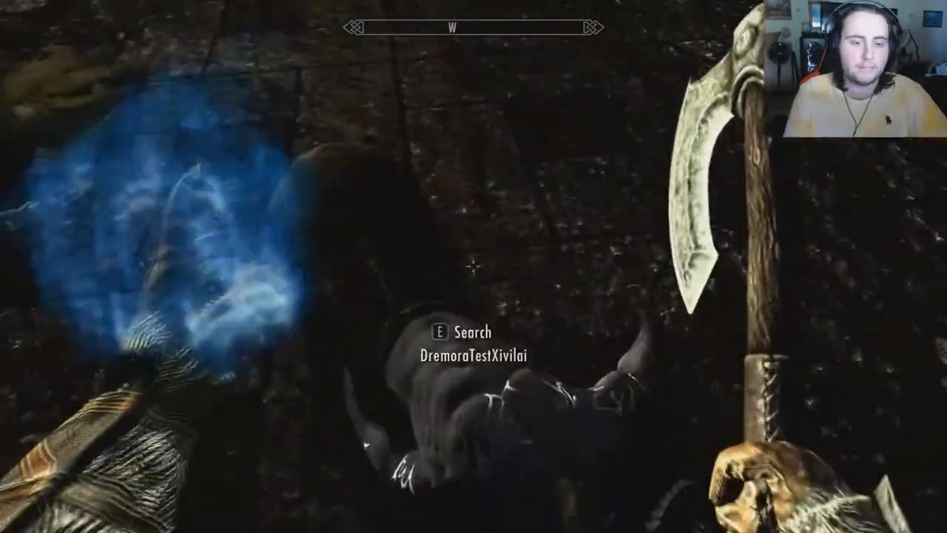
mouse_move(473, 267)
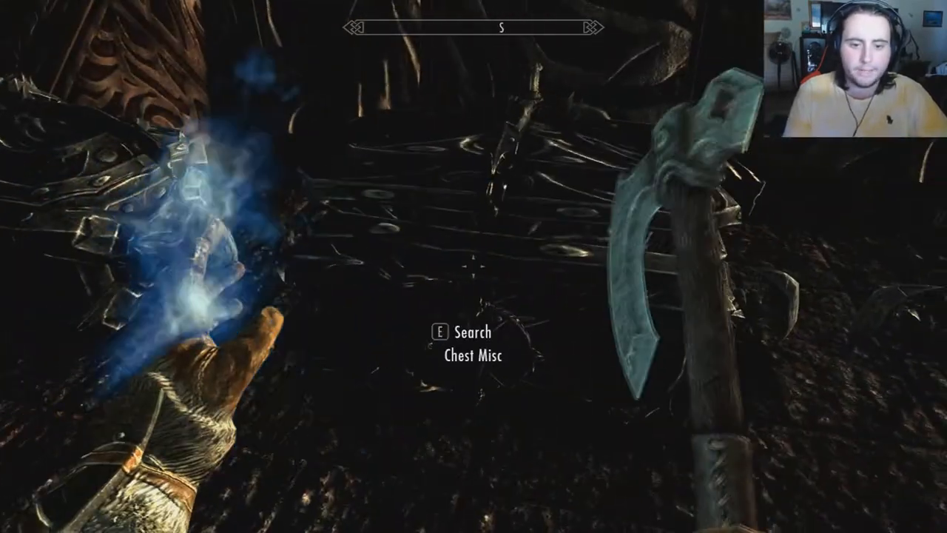
- Browse Chest Misc's Daedric goblet, torch and plate, then search Chest Armor
key(e)
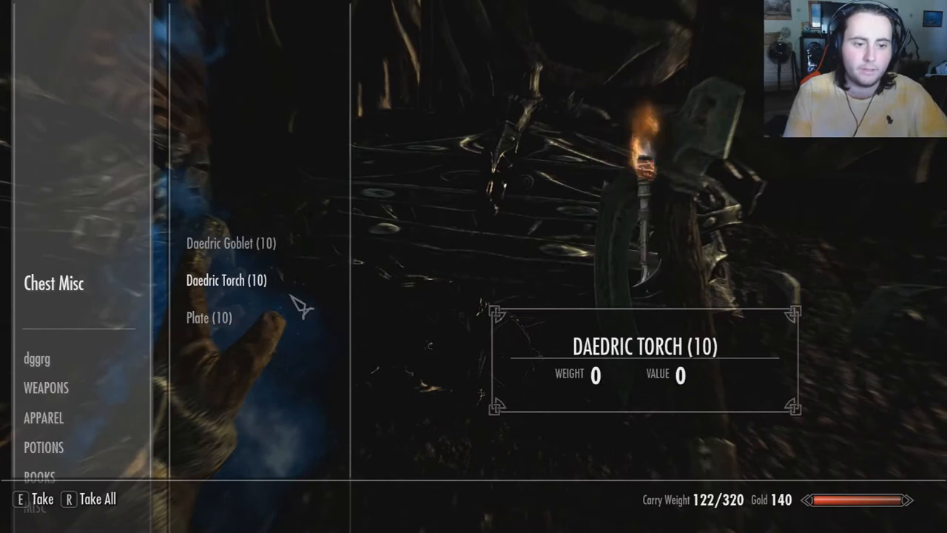
mouse_move(551, 214)
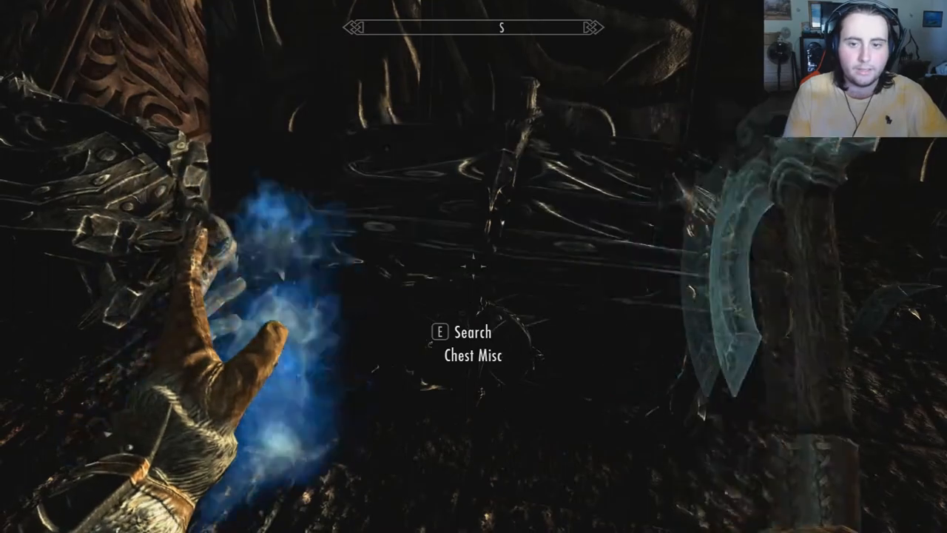
key(e)
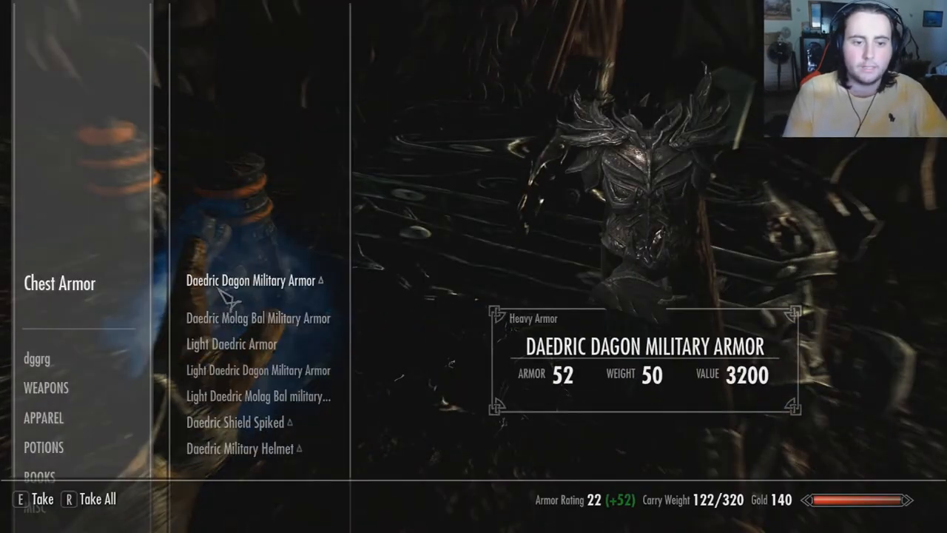
- Walk the dark hall after the armour chest and open the journal to an empty Quests list
scroll(down, 3)
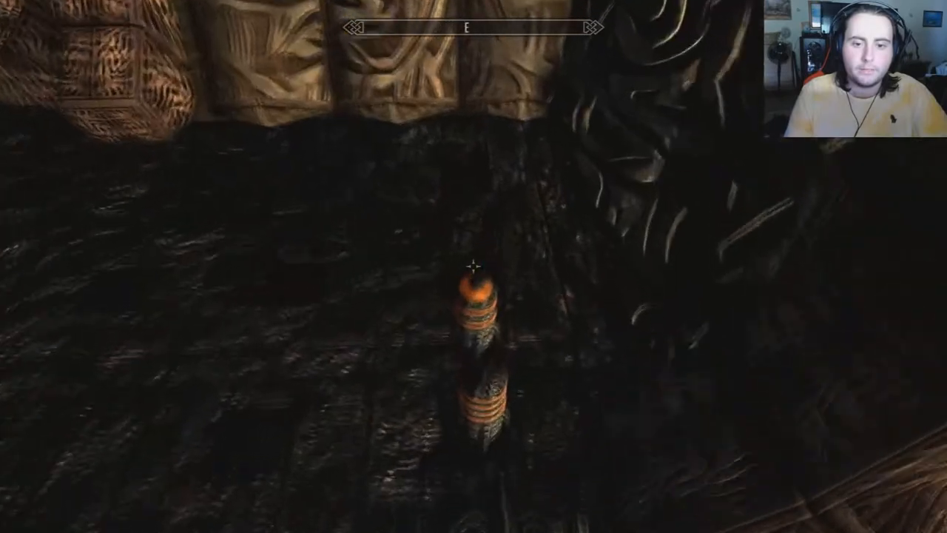
mouse_move(474, 267)
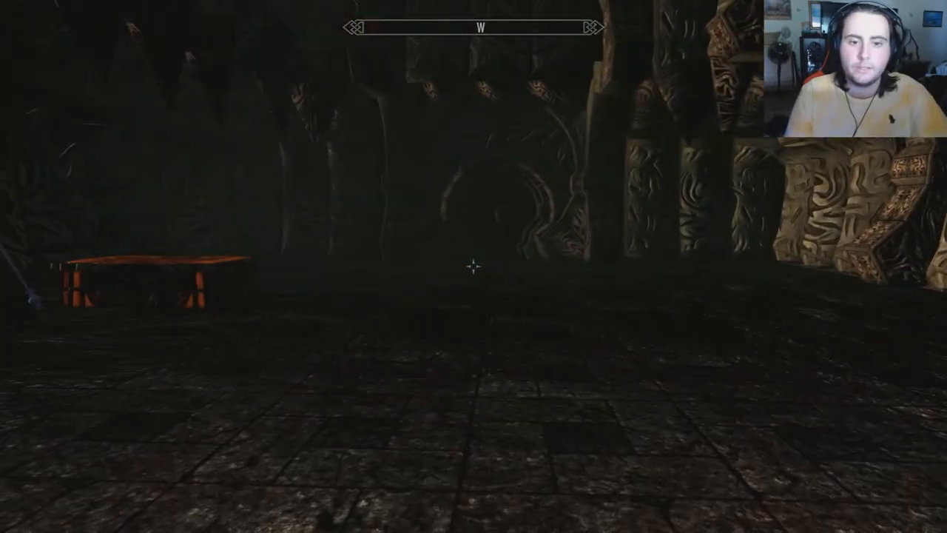
key(j)
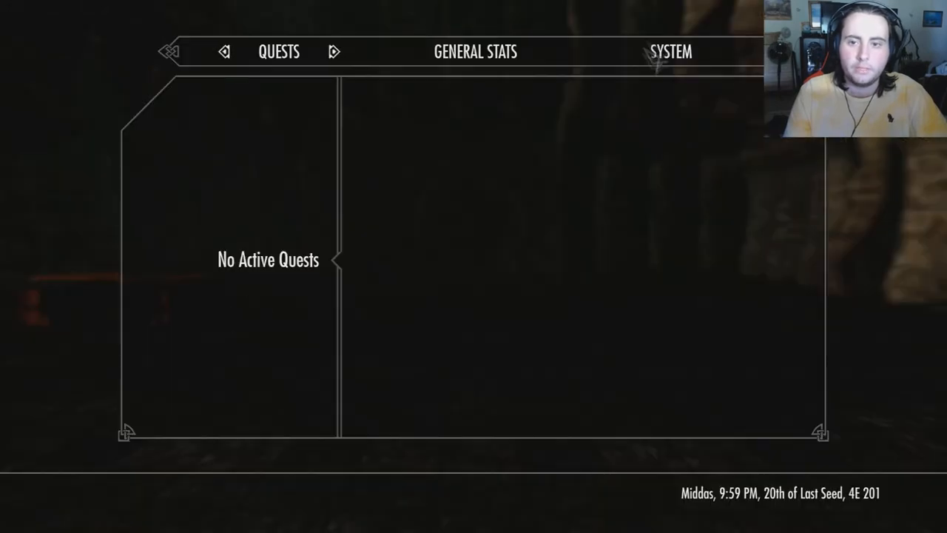